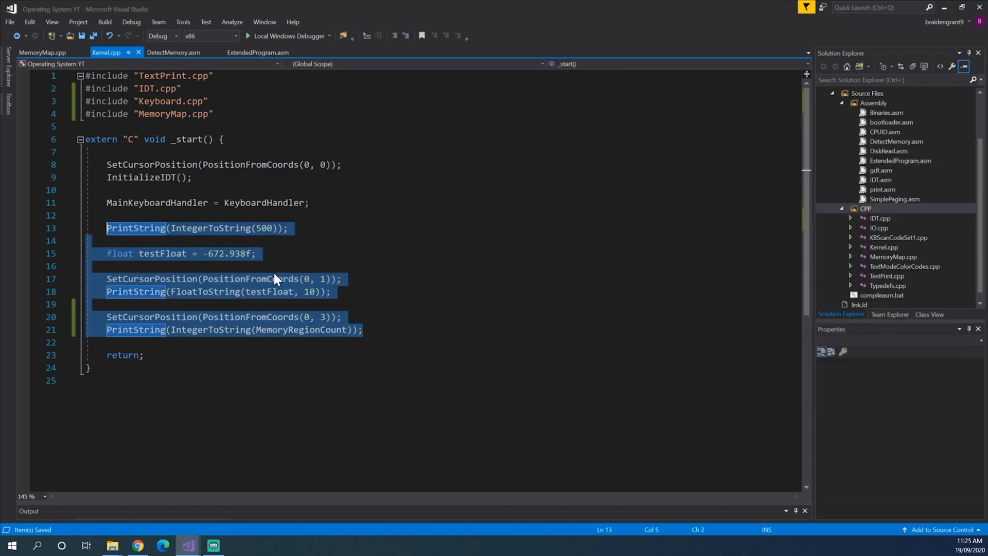
Step: Delete the PrintString/SetCursorPosition test lines from _start and switch to MemoryMap.cpp
key(Delete)
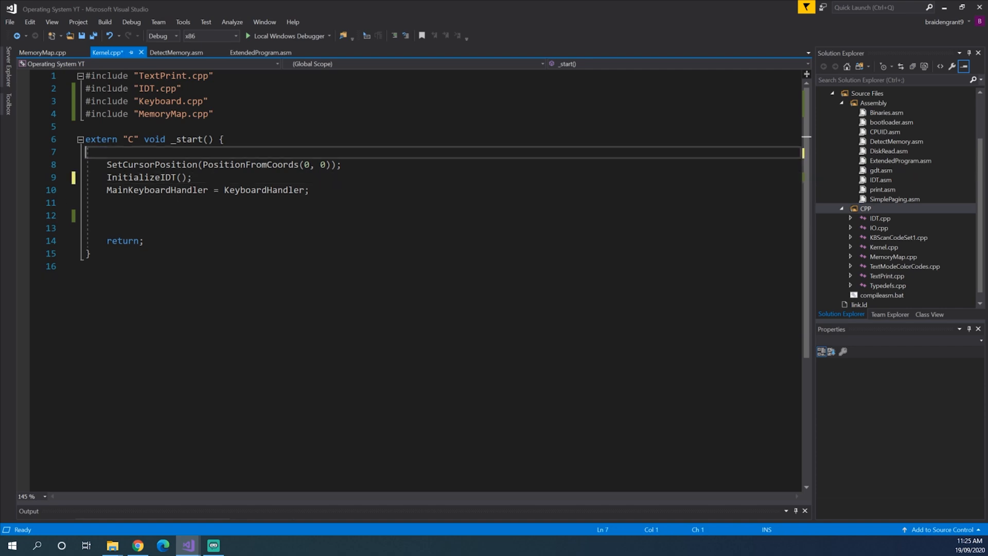
click(43, 53)
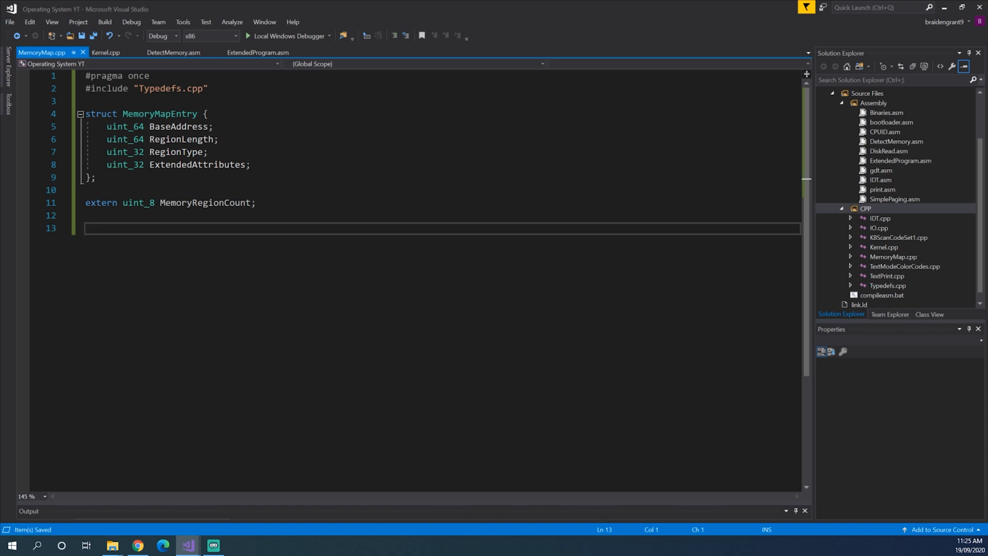
Step: Declare void PrintMemoryMap(MemoryMapEntry* memoryMap, uint_16 position) in MemoryMap.cpp
text(v)
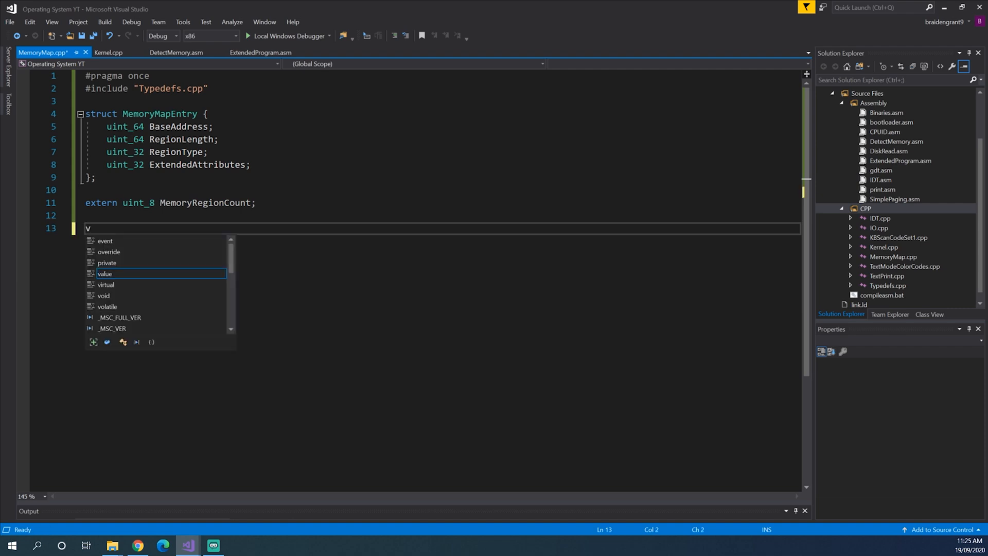
text(oid PrintMemory)
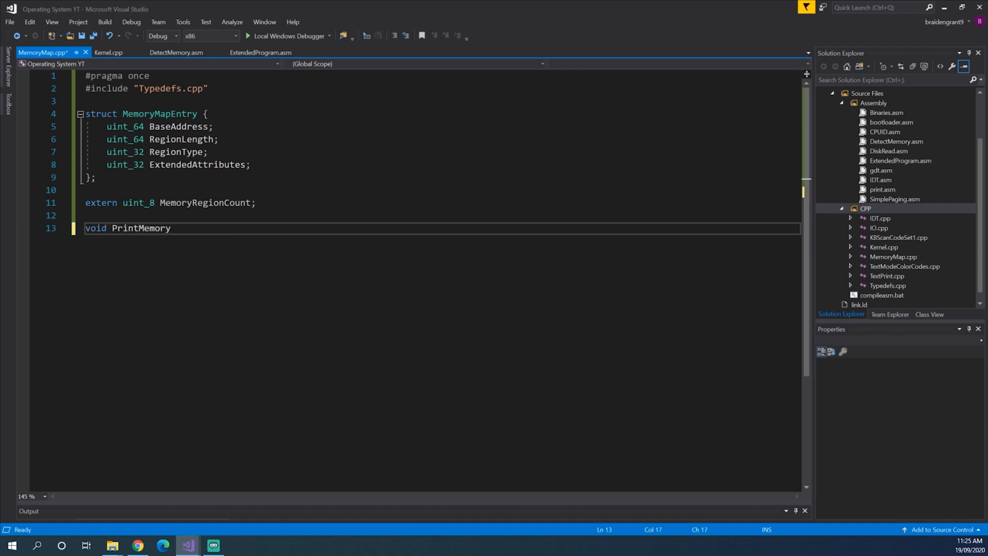
text(Map(MemoryMapEntry)
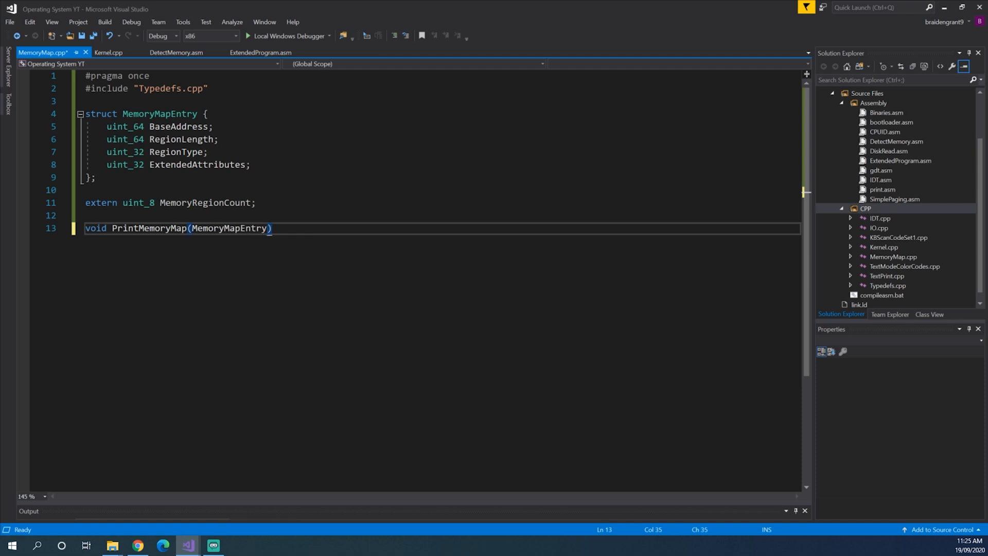
text(* m)
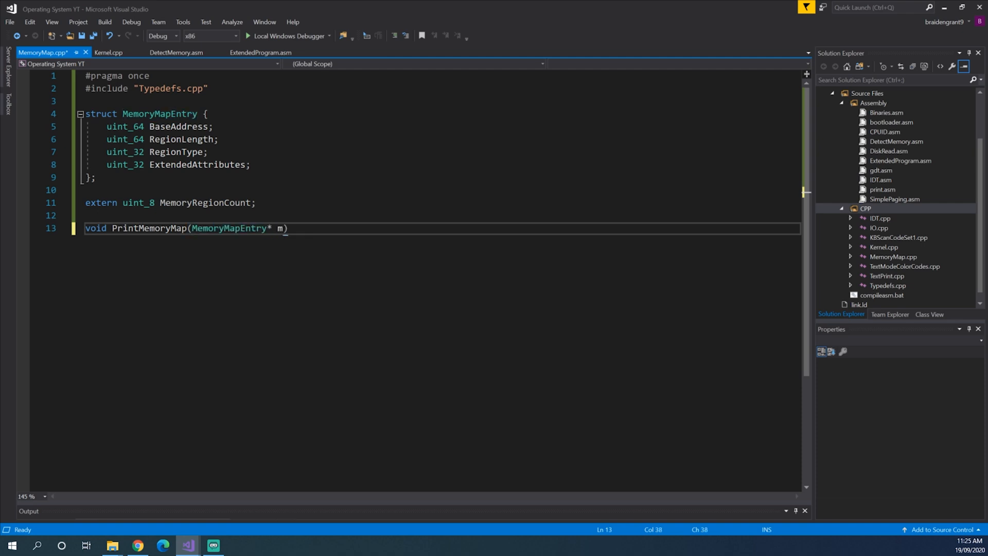
text(emoryMap,)
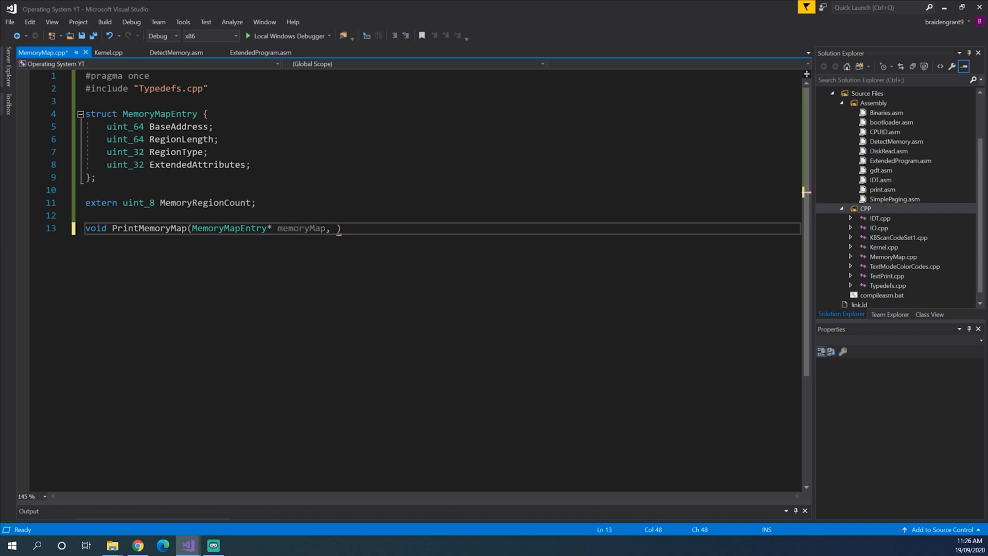
text(uint_16 position)
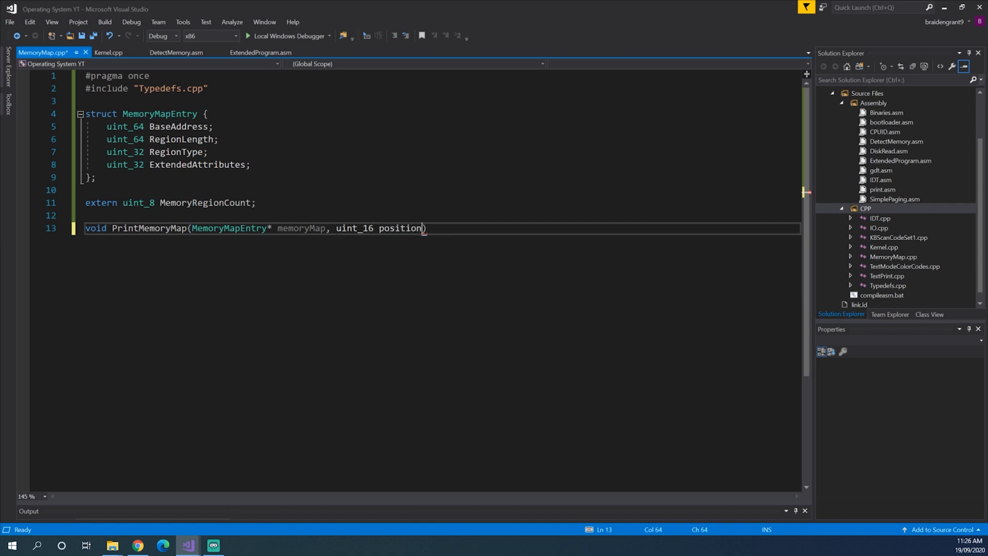
Step: Start the body with a SetCursorPosition call and add #include "TextPrint.cpp" at the top
text({)
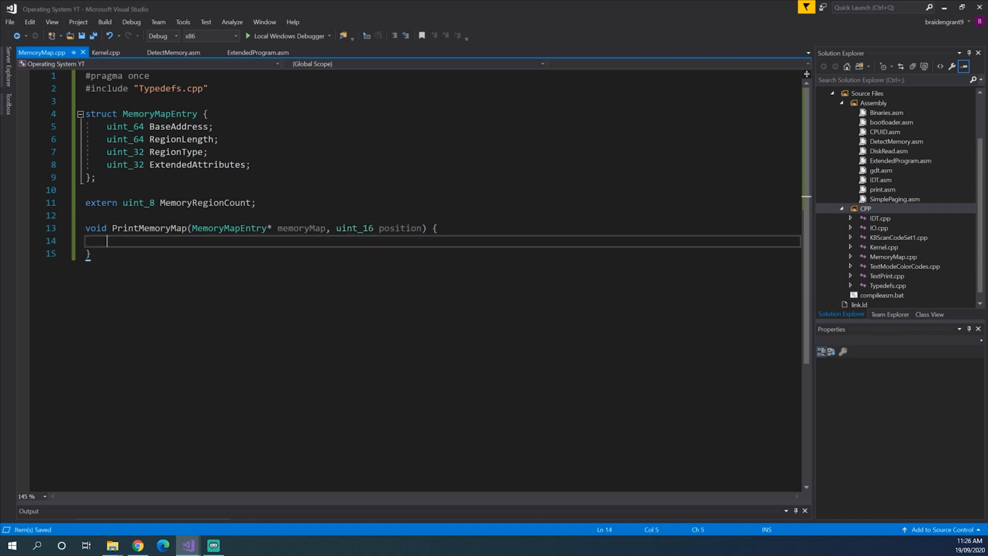
text(SetC)
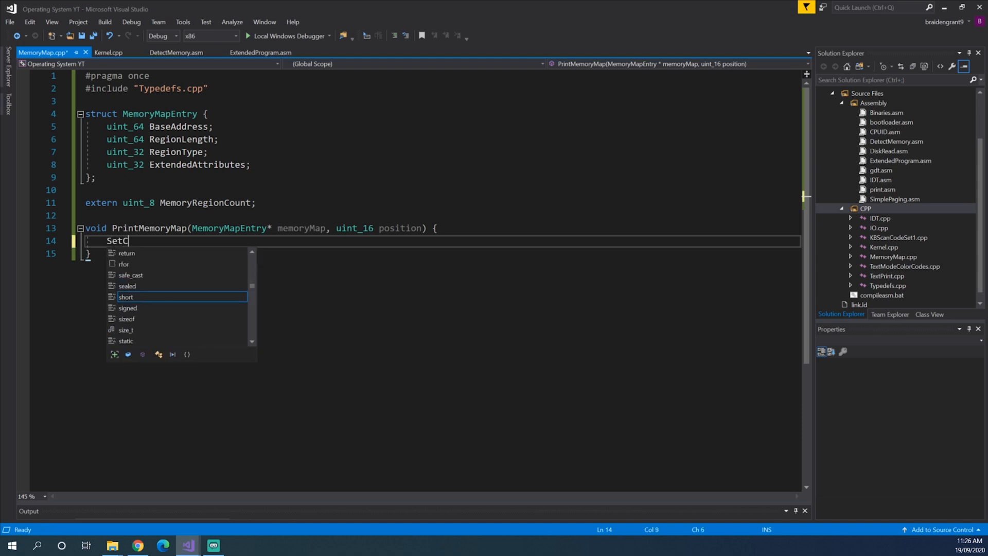
text(ursorPosi)
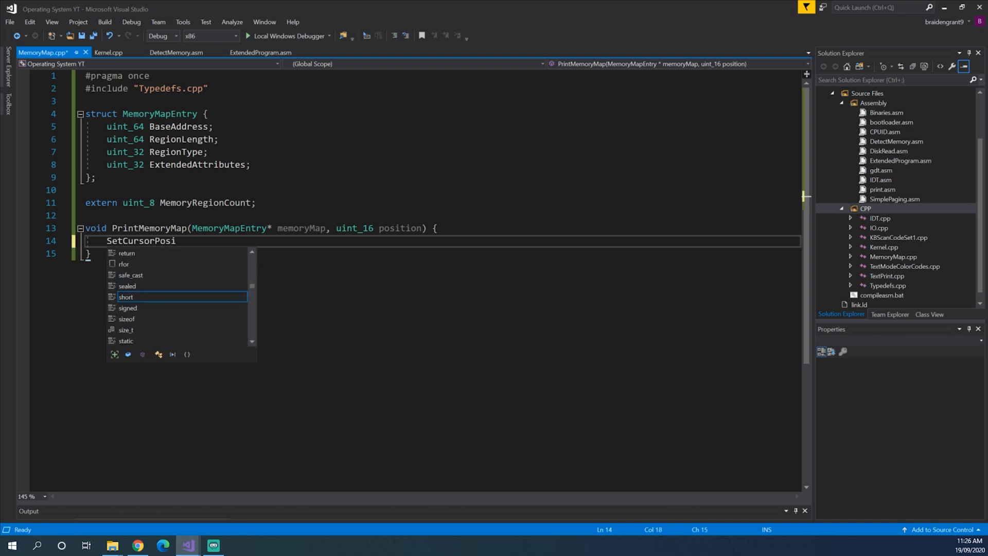
text(tion)
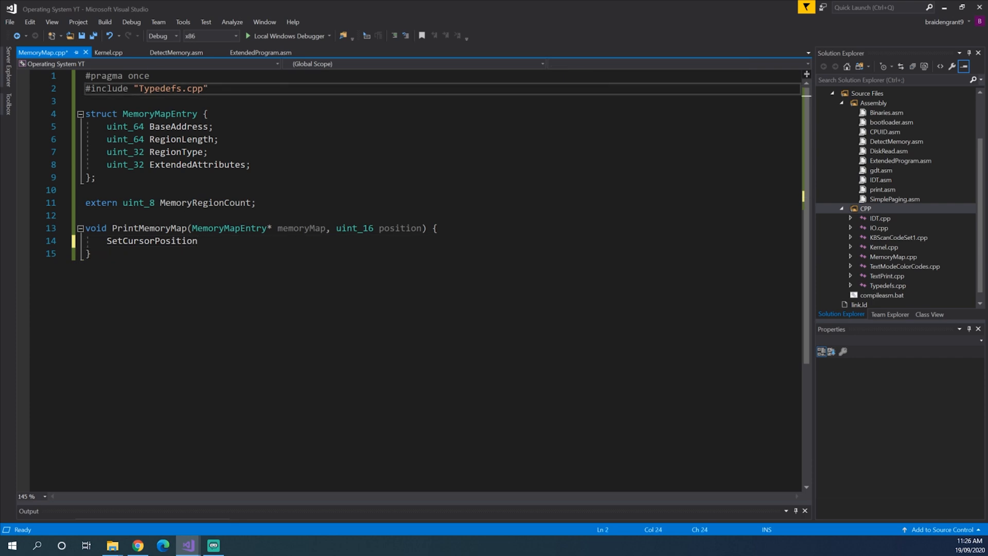
text(#incluid)
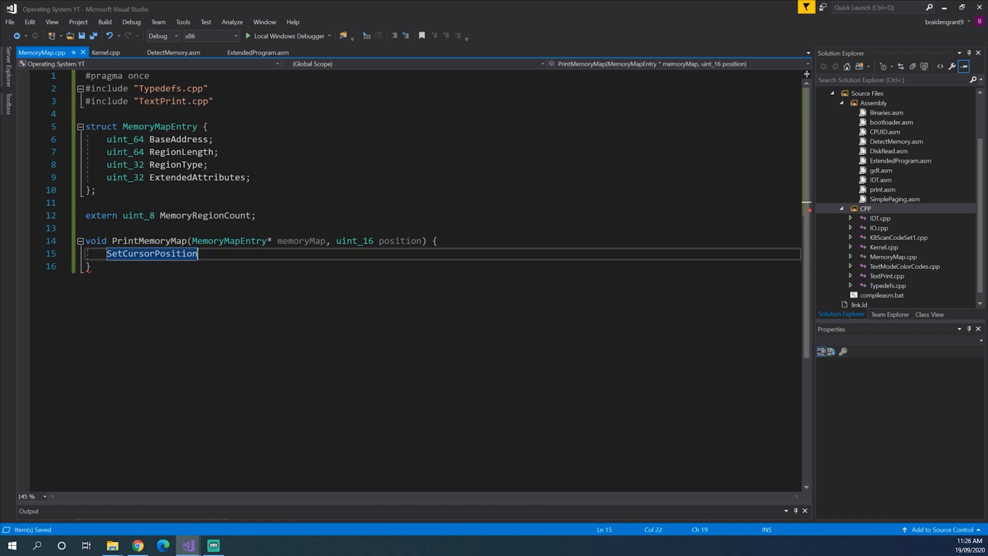
Step: Call SetCursorPosition(position) and print "Memory Base: " with IntegerToString(memoryMap->BaseAddress)
text(())
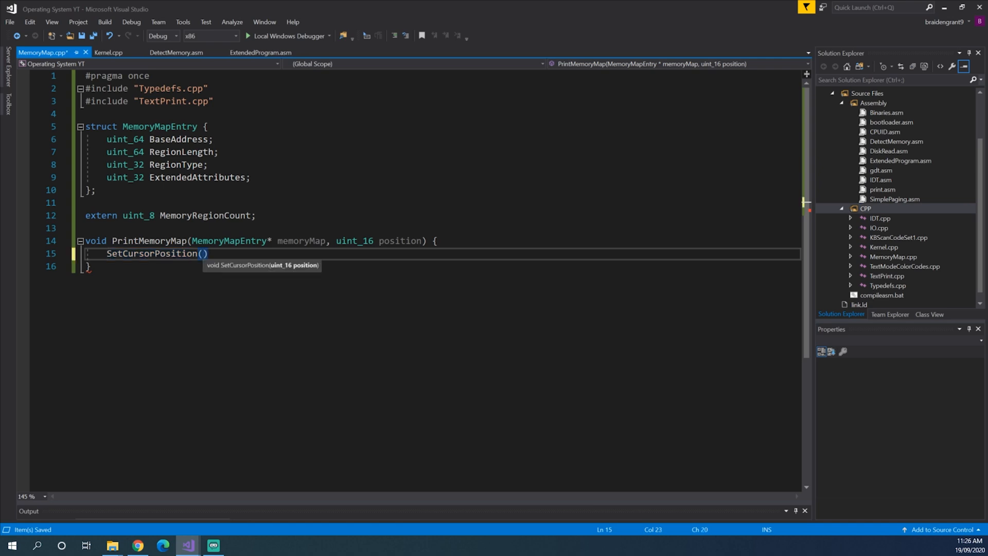
text(position_)
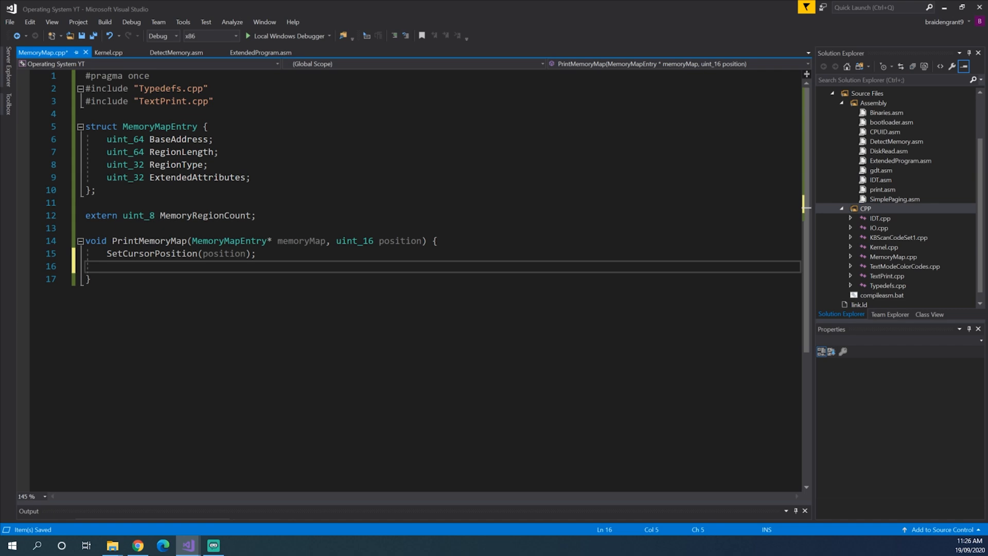
key(Enter)
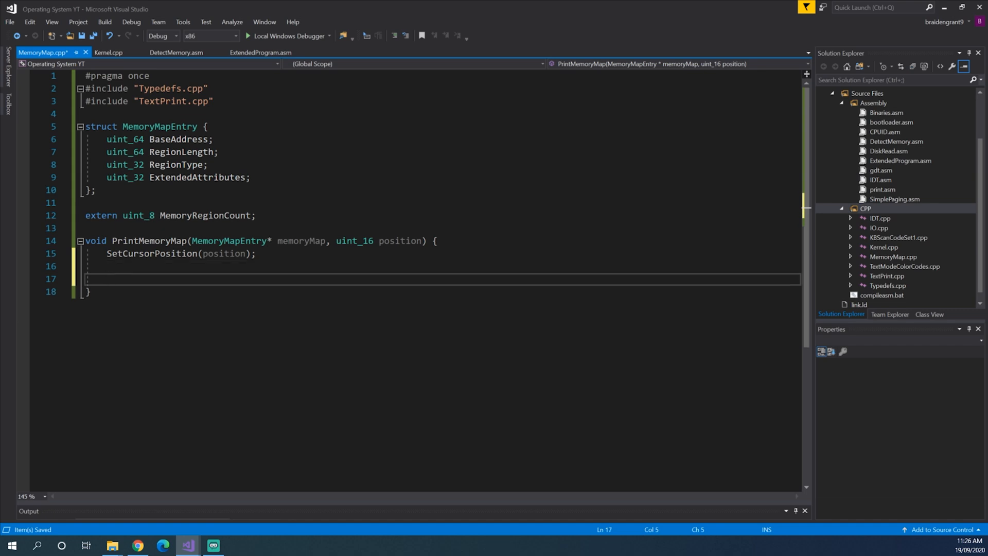
text(PrintString(")
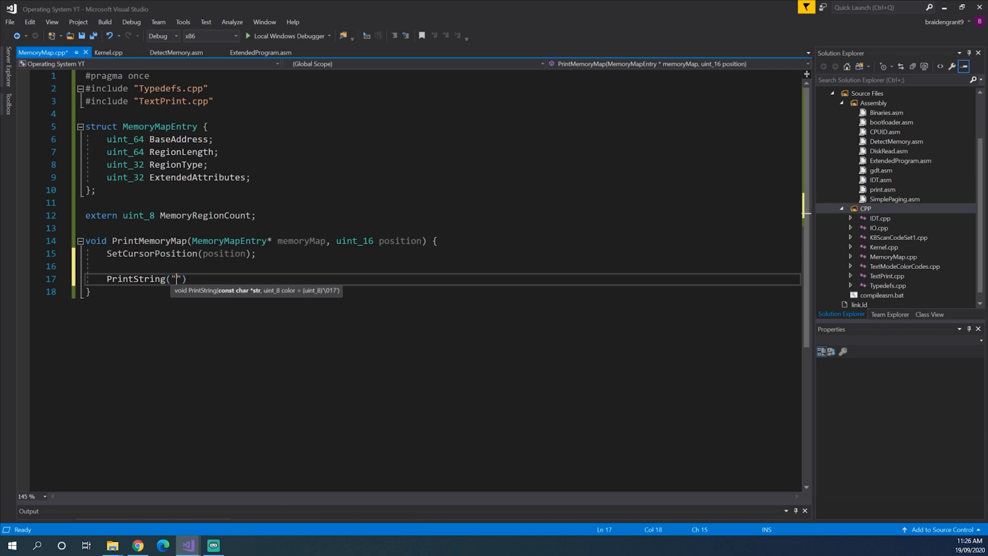
text(Memoru)
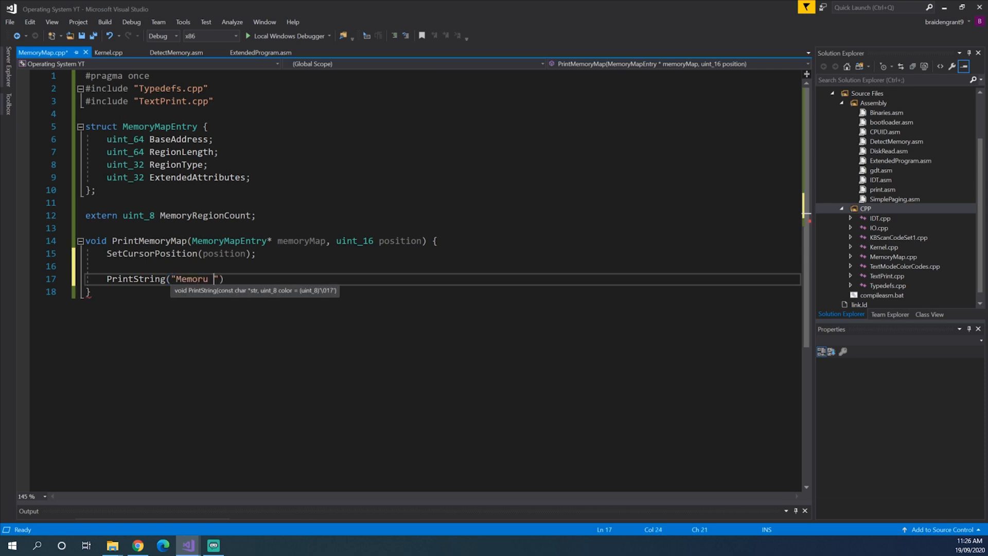
text(Memory Base)
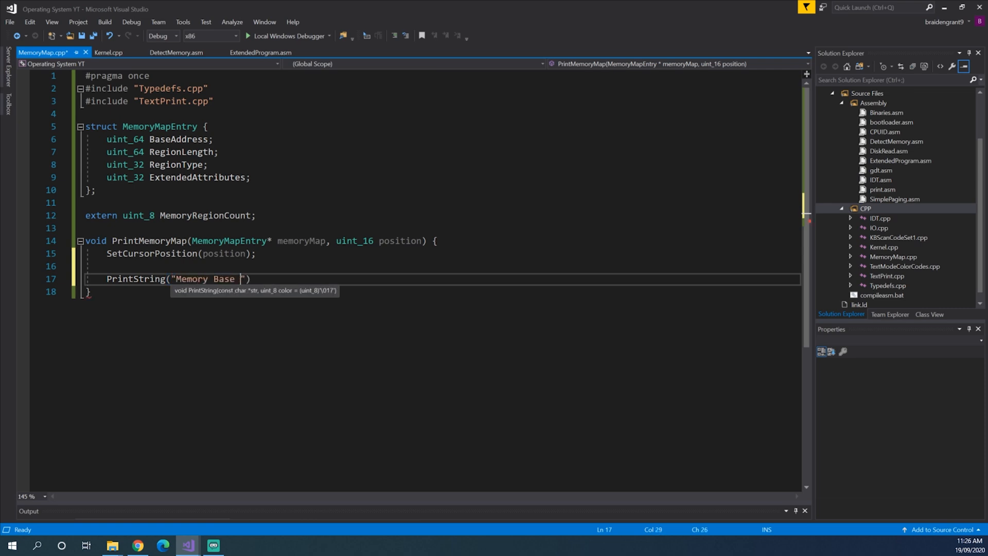
text(: " +)
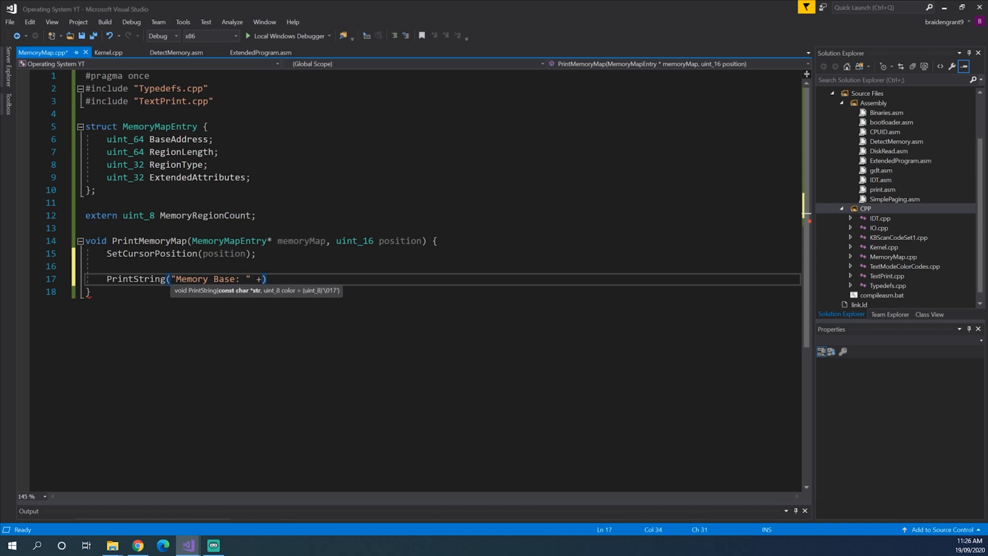
text("); Prin)
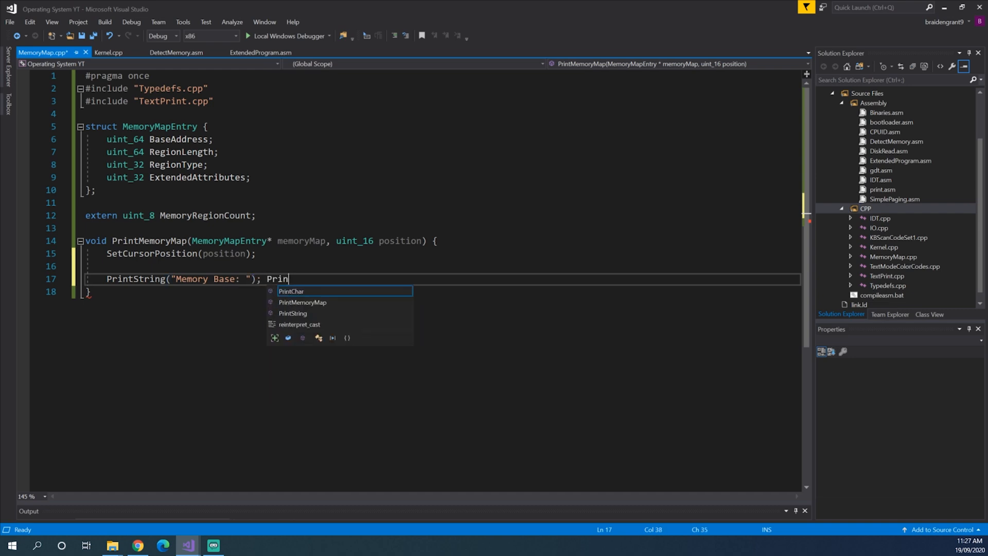
text(String)
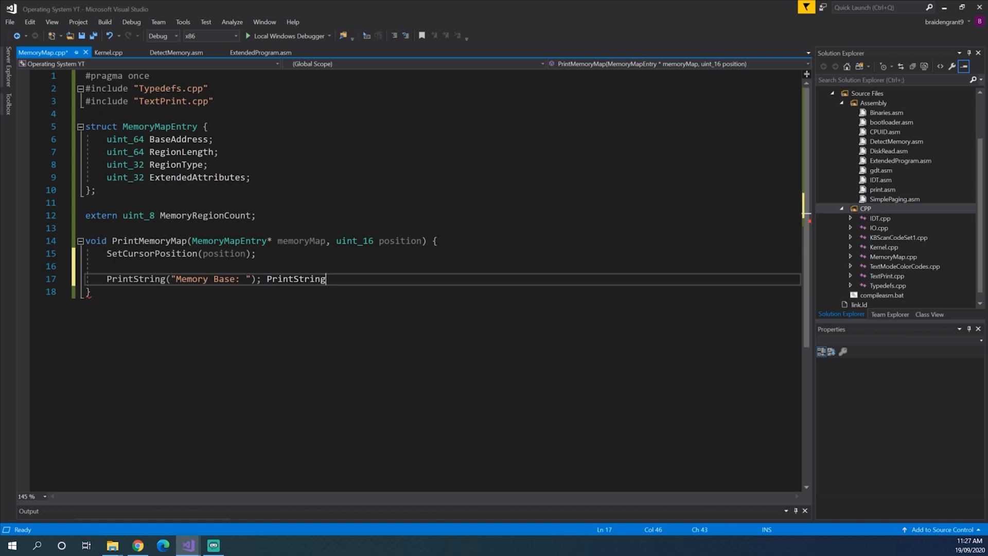
text((IntegerToString))
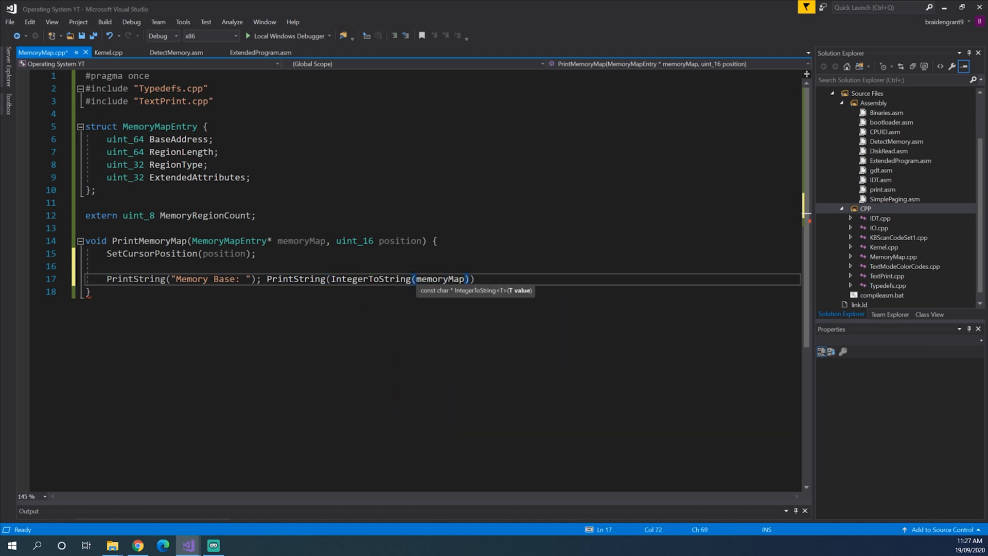
text(->BaseAddress)
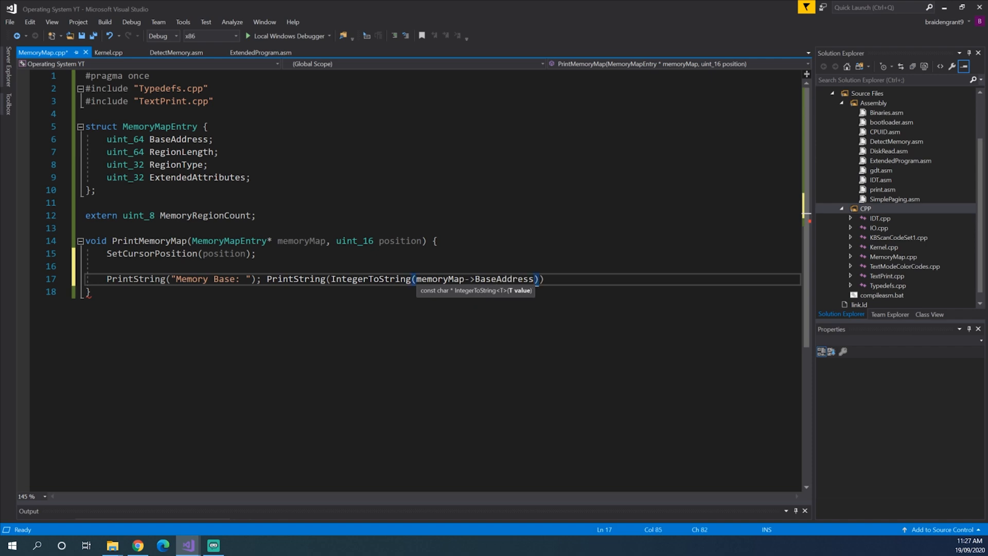
key(ctrl+s)
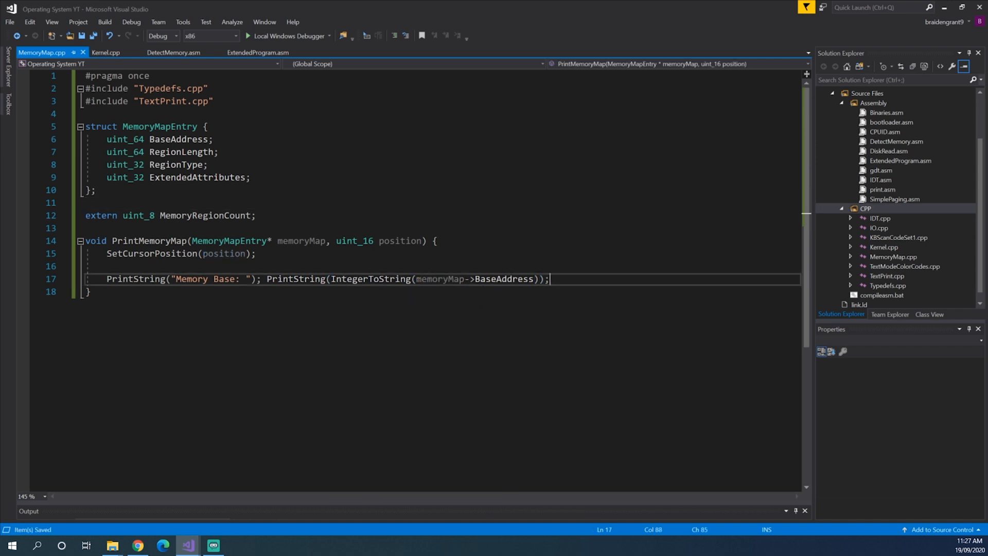
Step: Move the cursor to position + 80 and print the Region Length line
text(SetCursorPosition)
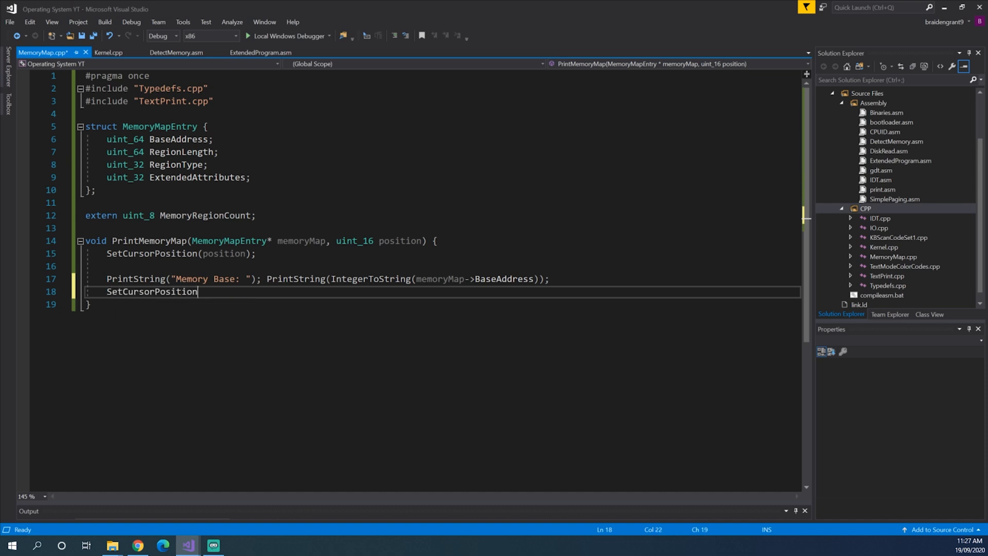
text((position)
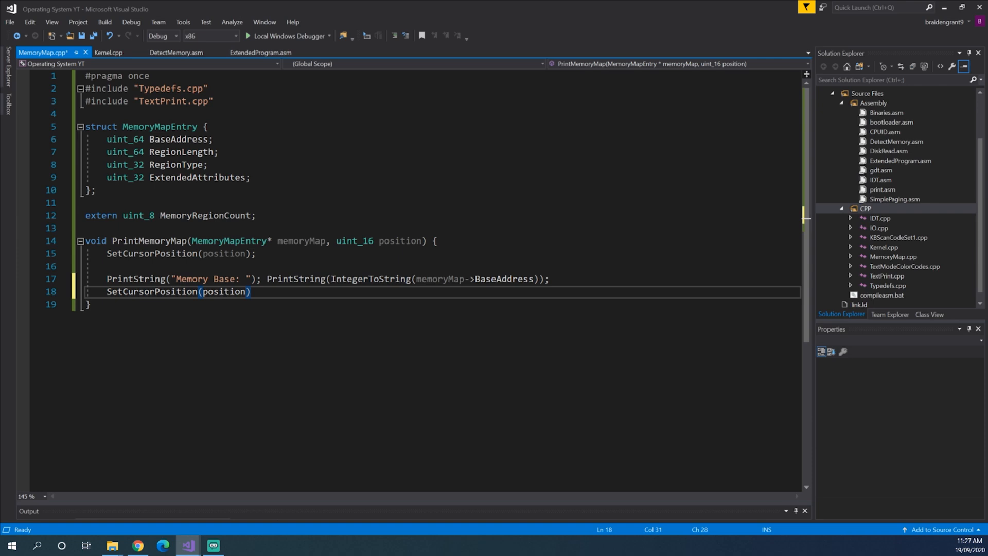
text(+ 80);))
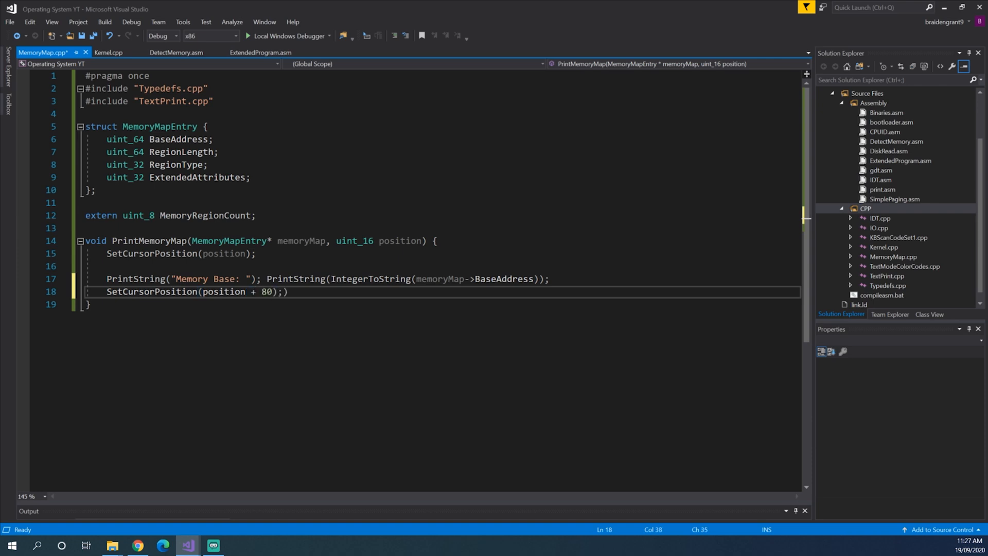
key(ctrl+s)
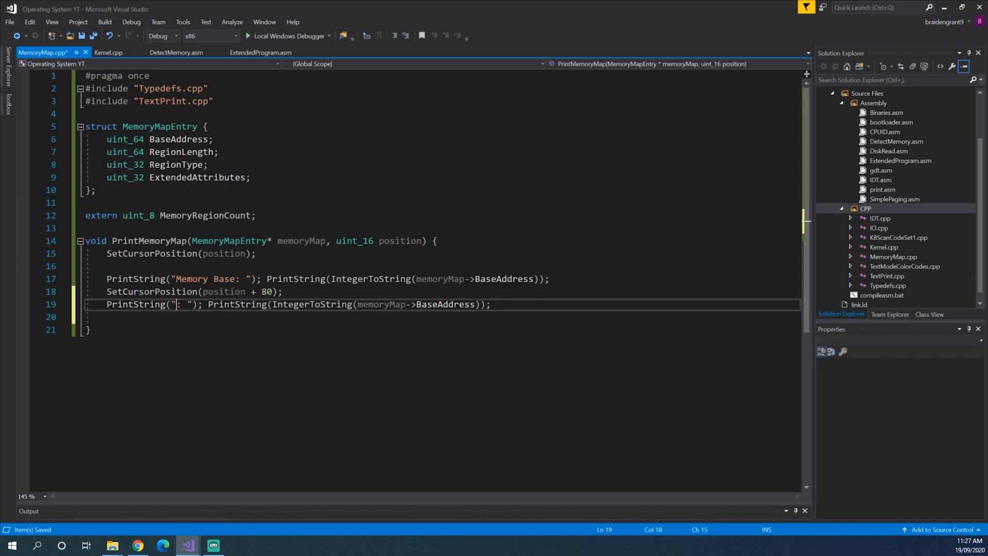
text(Region Lengtyhj)
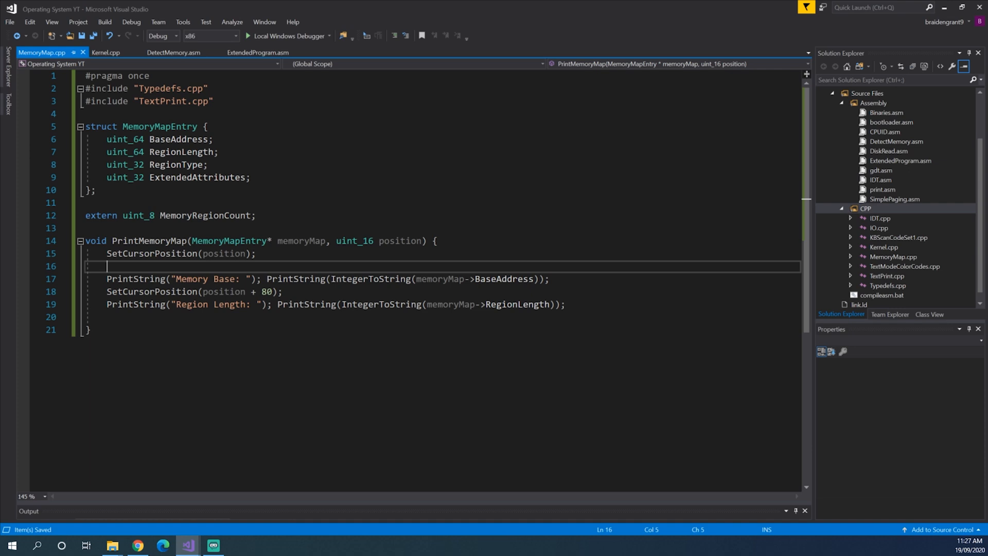
Step: Print Memory Type (RegionType) at position + 160 and Memory Attributes in hex at position + 240
text(SetCursorPosition(position + 80);)
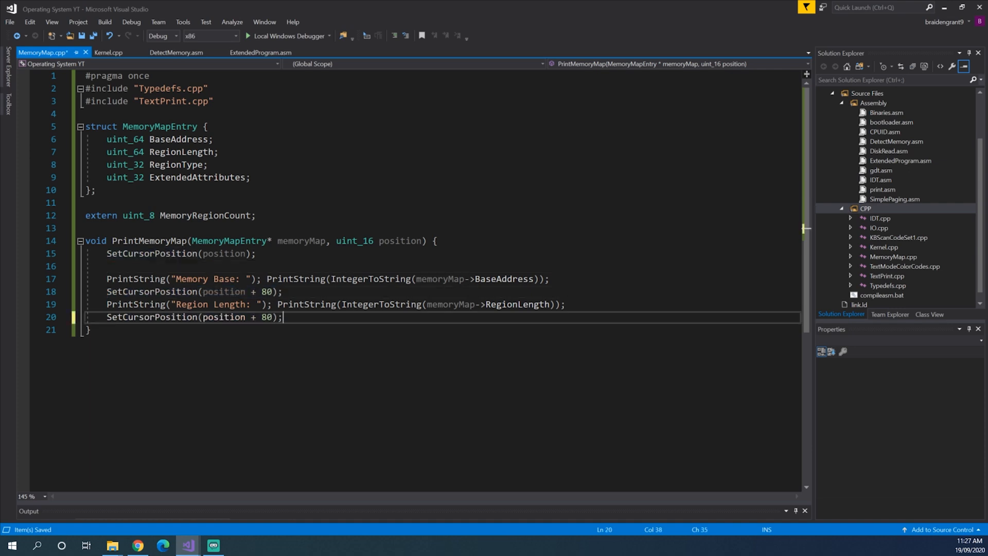
text(160)
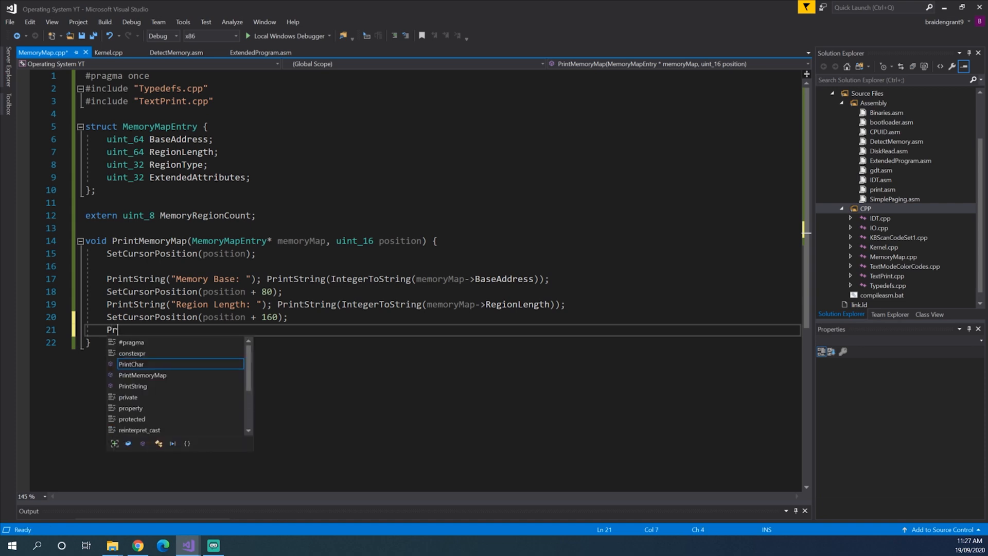
text(PrintString)
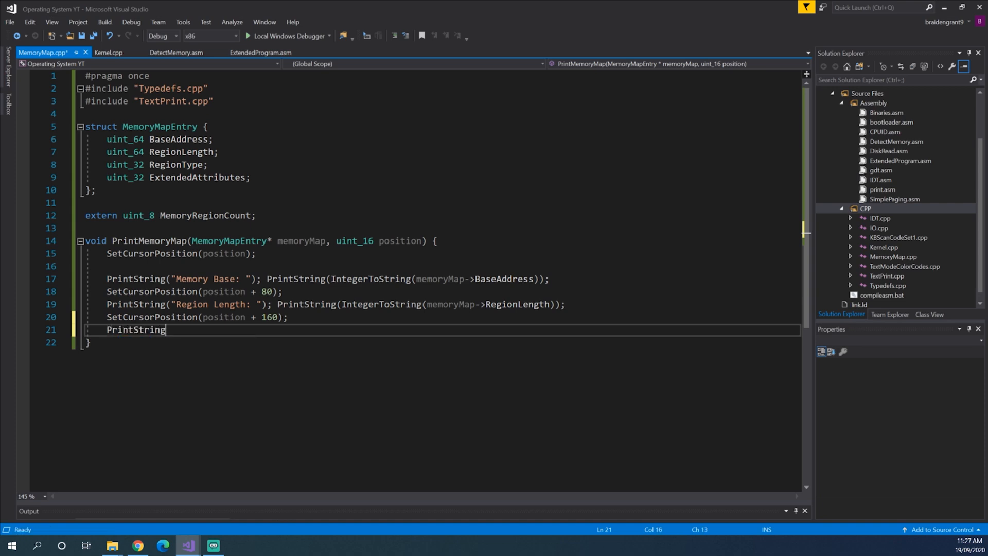
text(("Memor"))
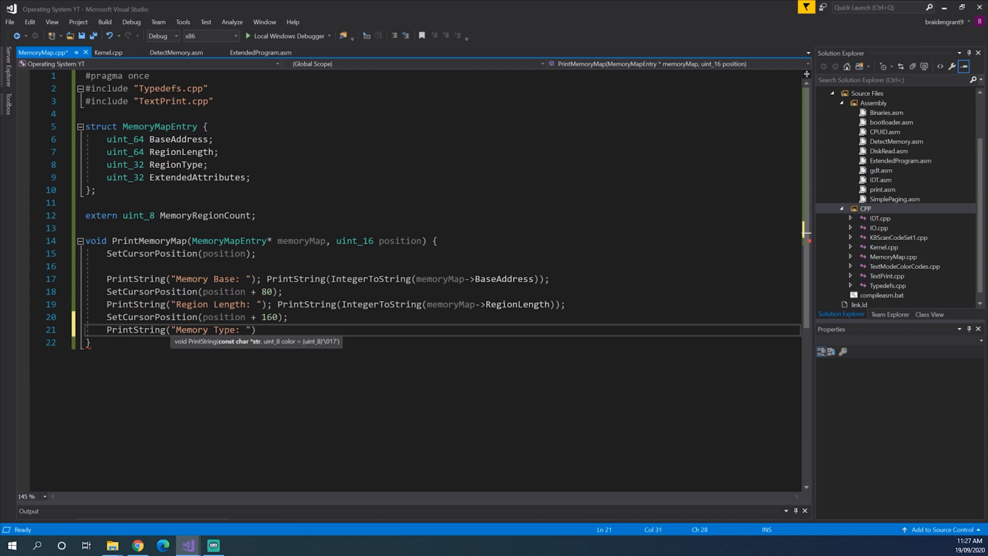
text();)
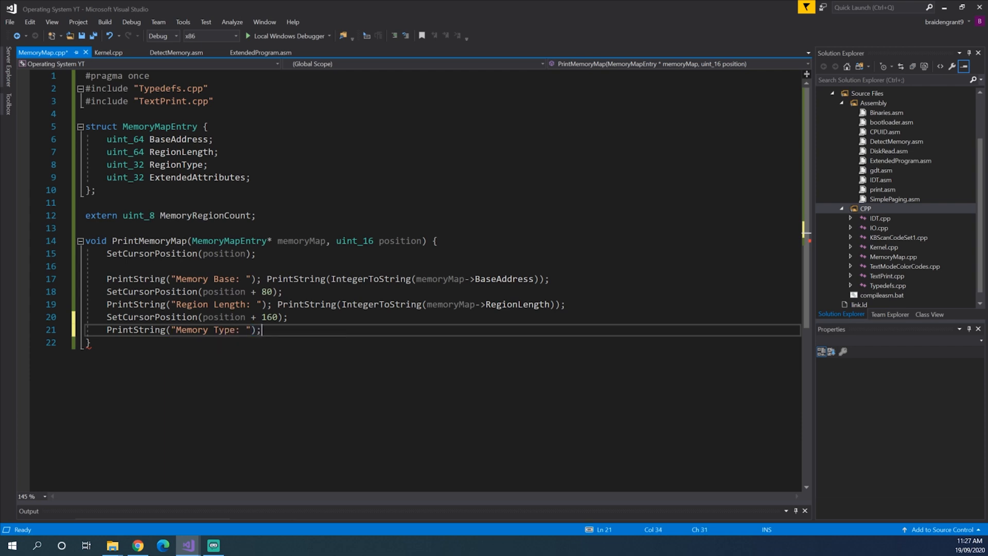
text(Print)
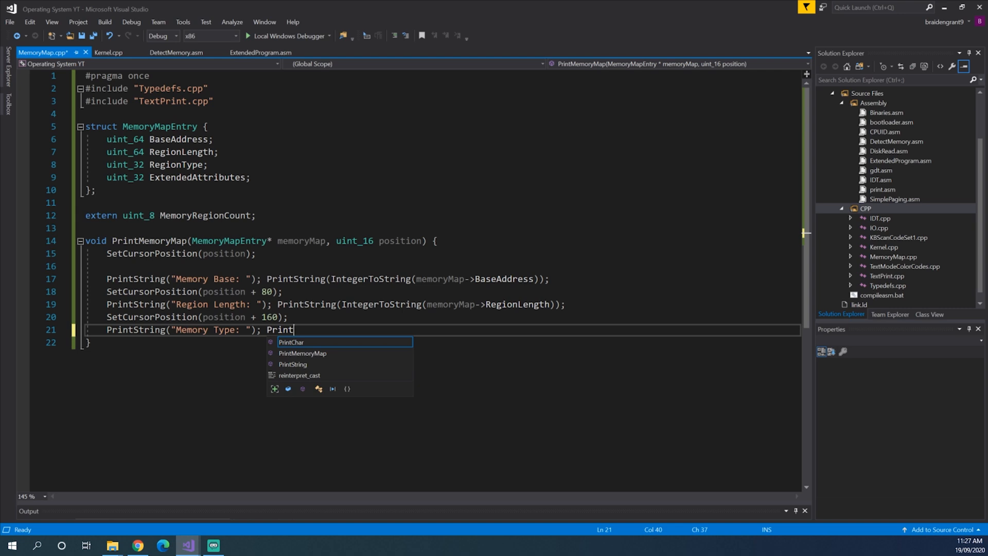
text(String(IntegerToString(memoryMap-)))
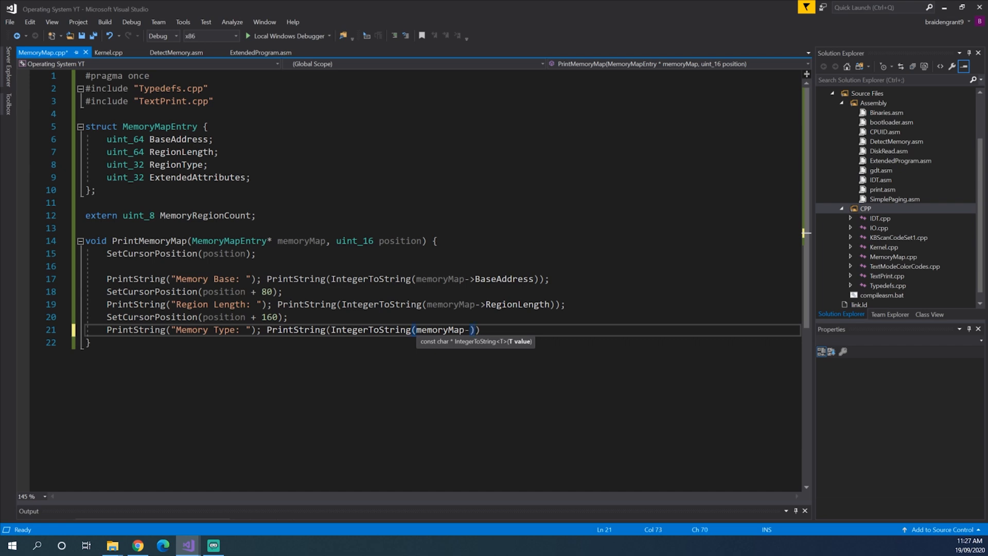
text(Regipo)
text(SetCursorPosition(position + 240);)
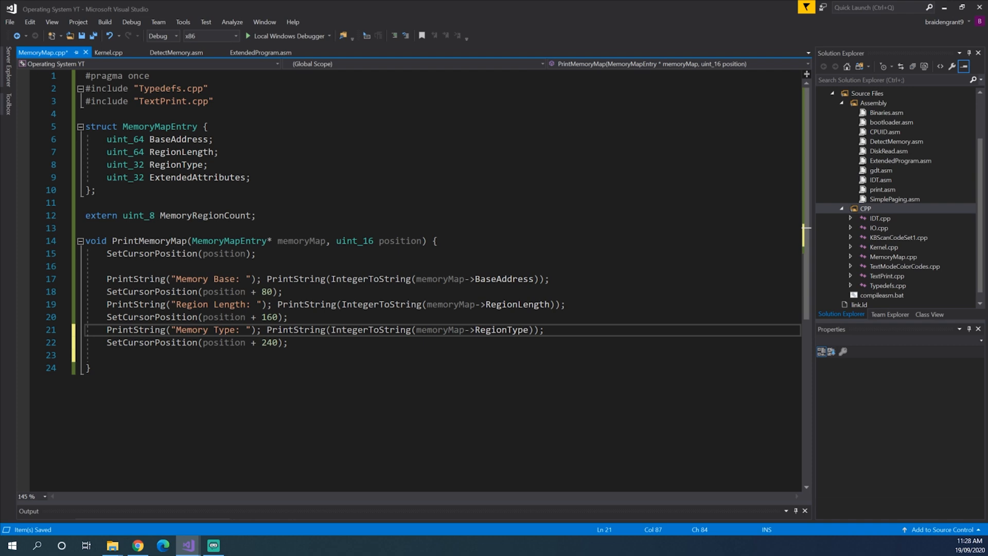
double_click(226, 355)
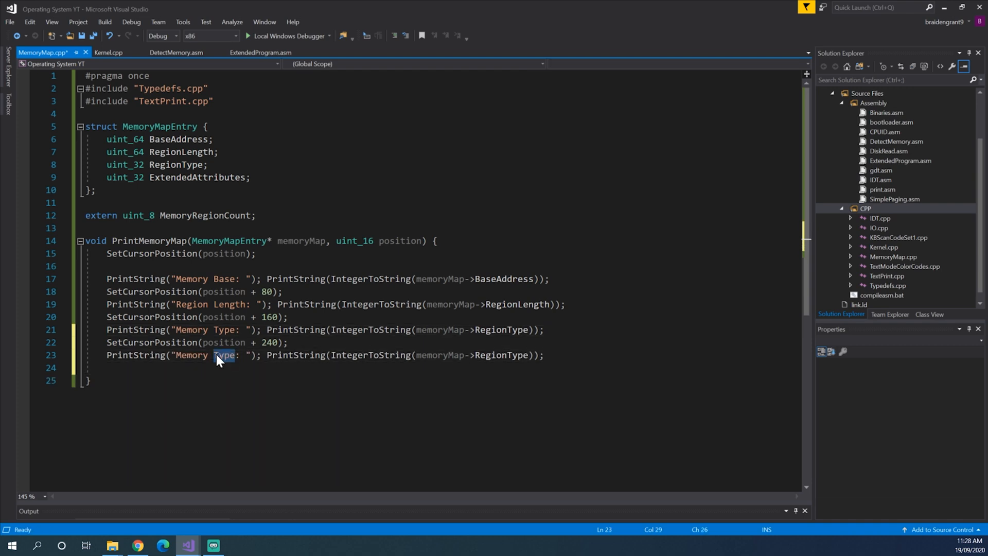
text(Attributes)
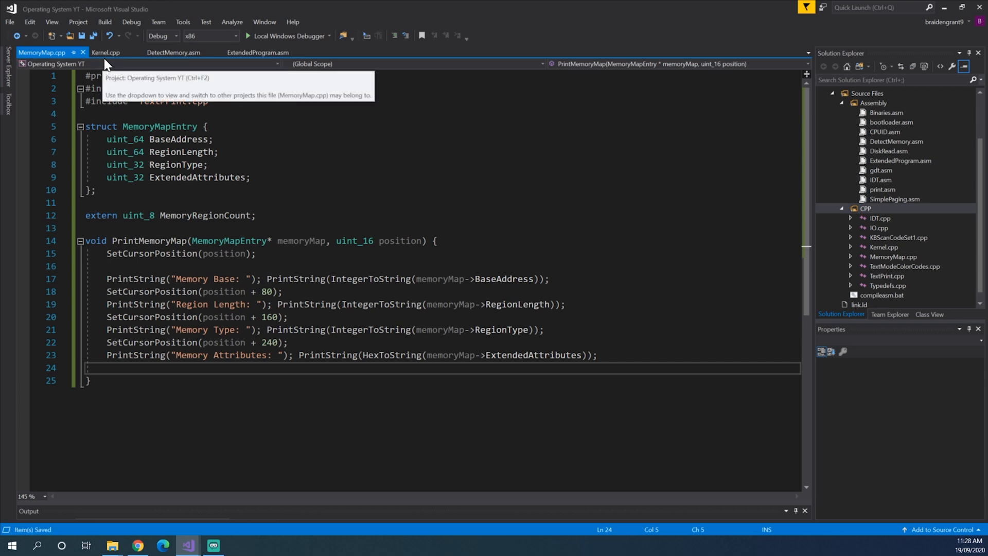
Step: In Kernel.cpp, write a for loop from i = 0 to MemoryRegionCount
click(107, 53)
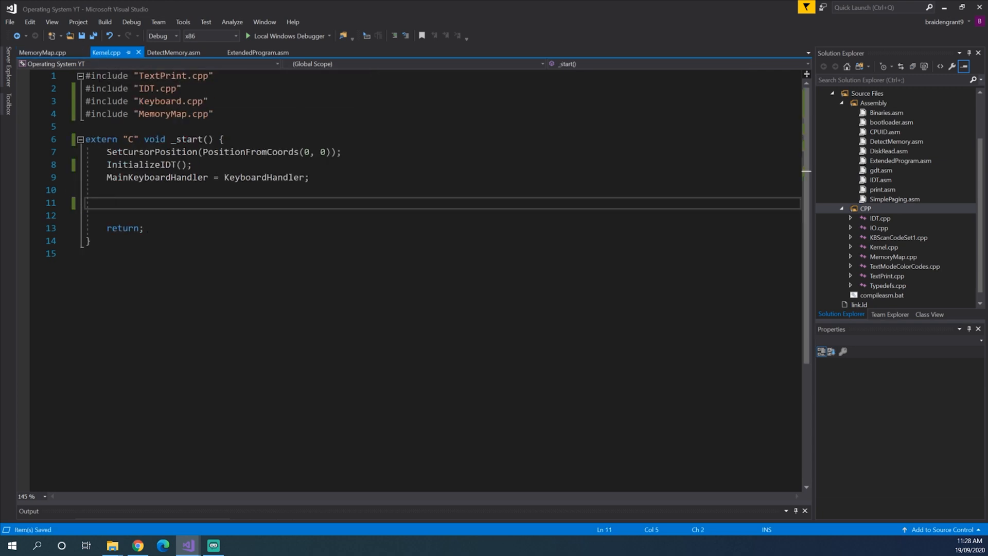
text(for)
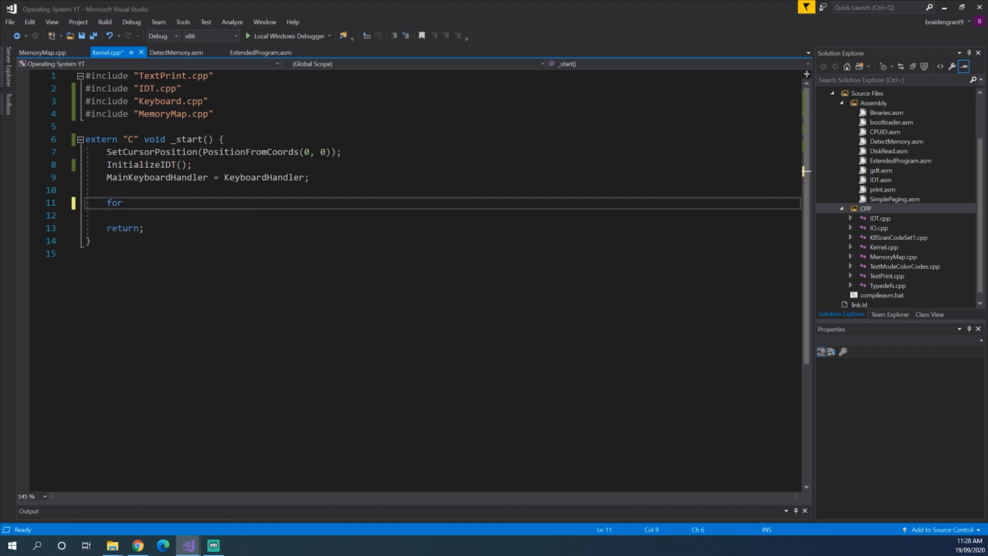
text((uint_8 i)
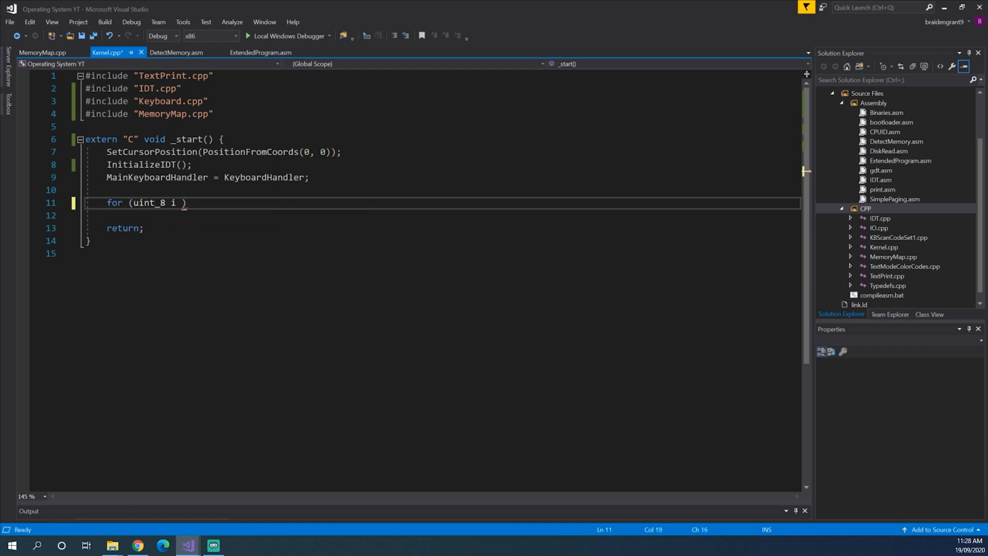
text(= 0; i < Memo)
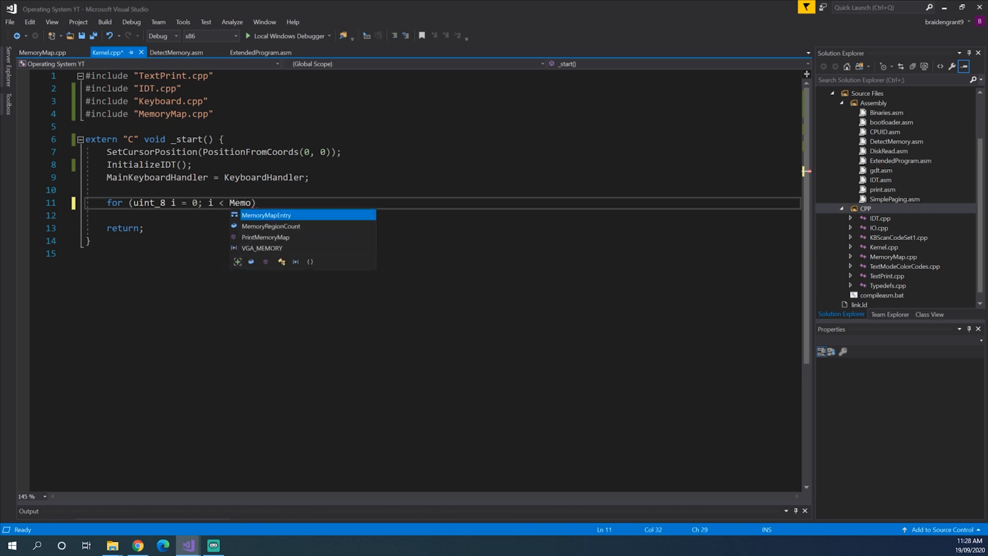
text(RegionCount; i++))
click(440, 214)
text(Mem)
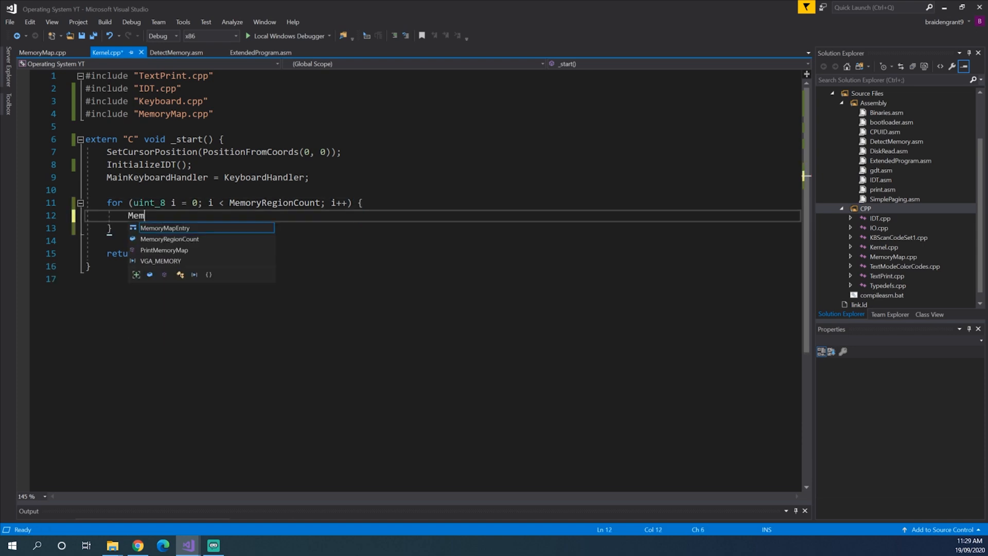
Step: Offset a MemoryMapEntry* memMap from 0x5000 and call PrintMemoryMap(memMap, CursorPosition)
key(Tab)
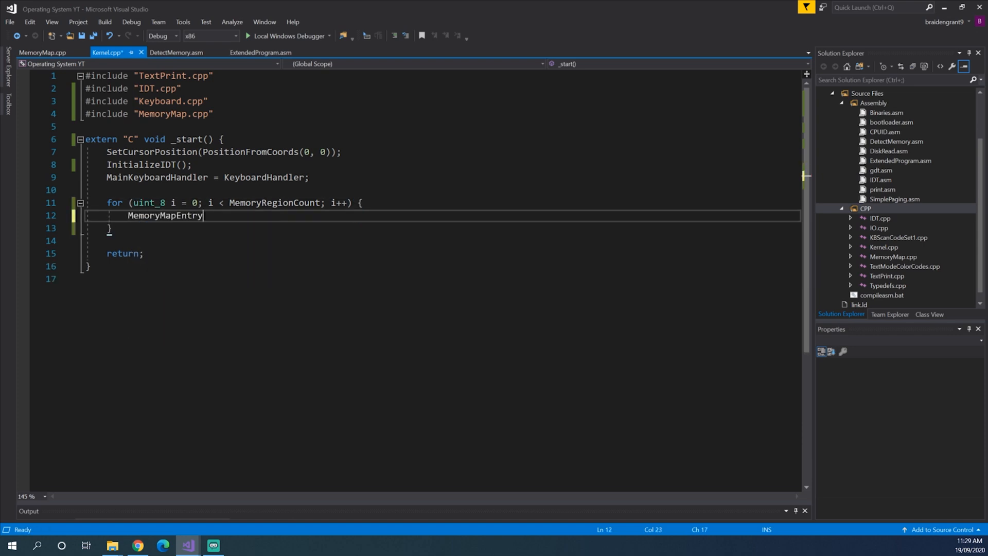
text(*)
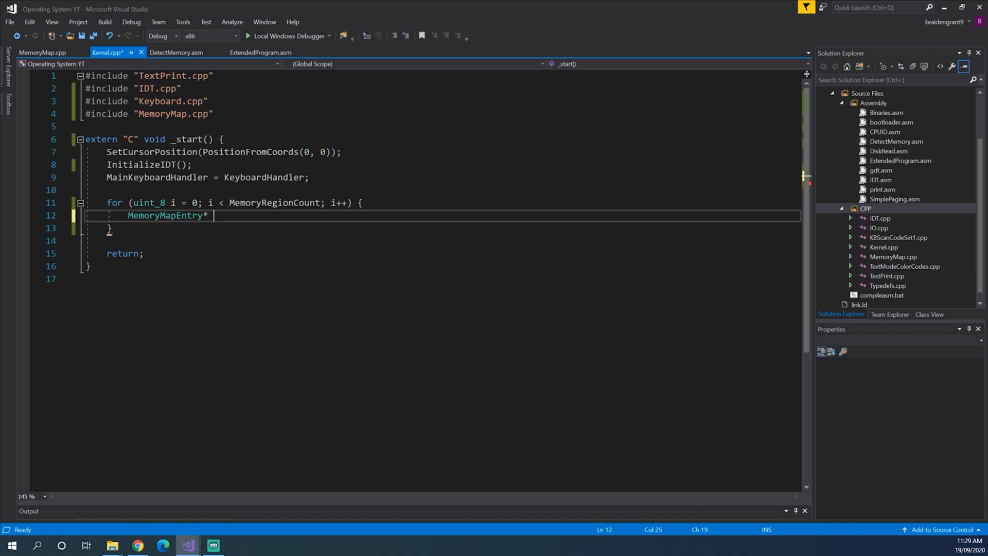
text(memMap =)
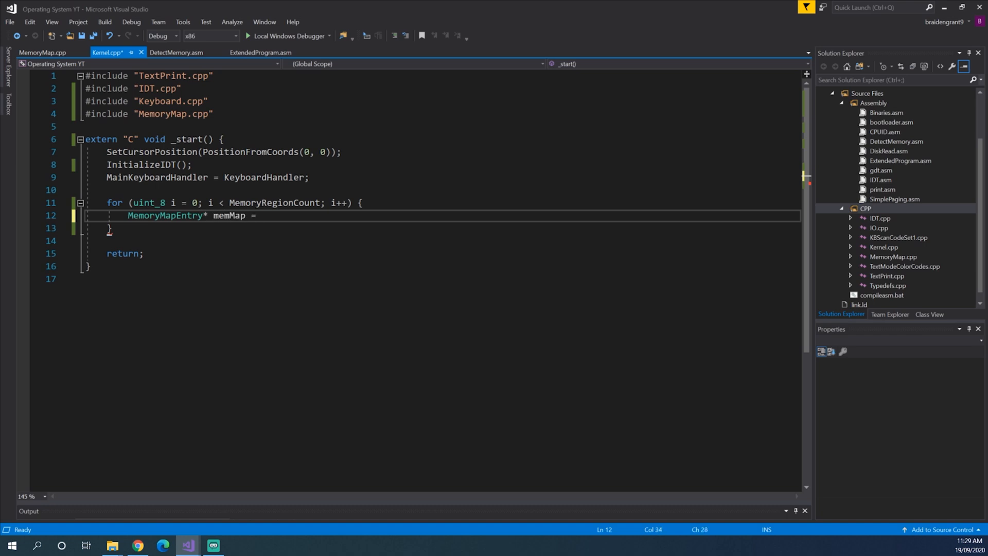
text((mem))
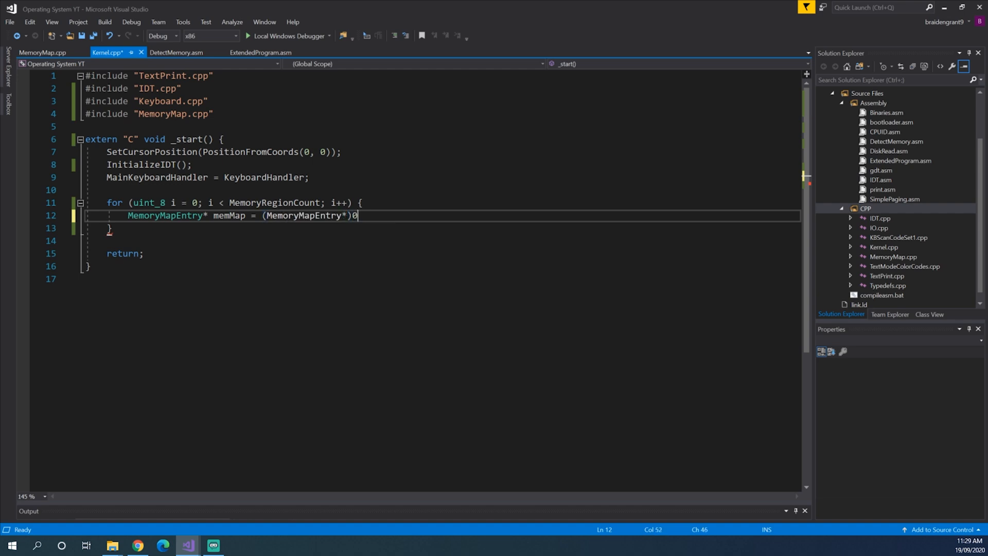
text(x5000;)
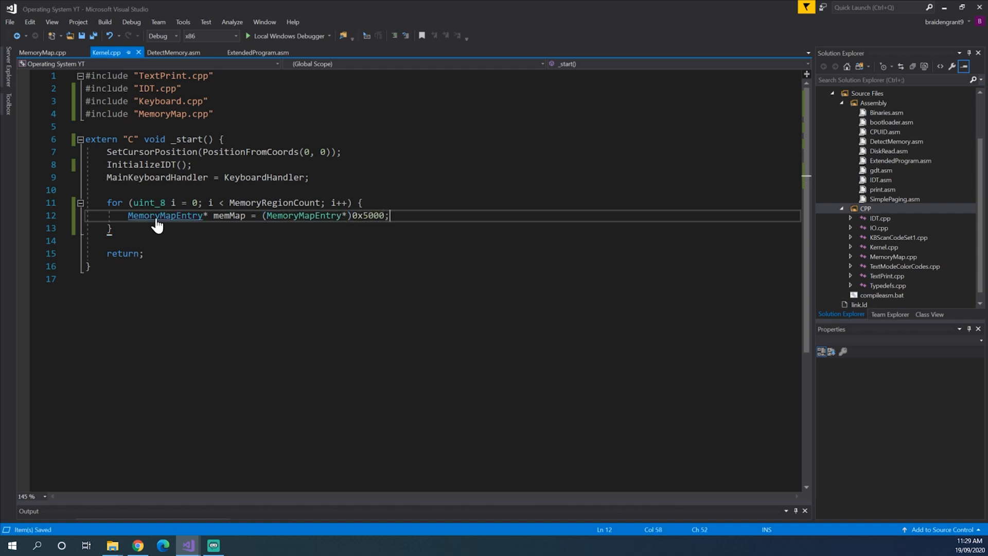
text(memMap += i;)
text(PrintMemoryMap()
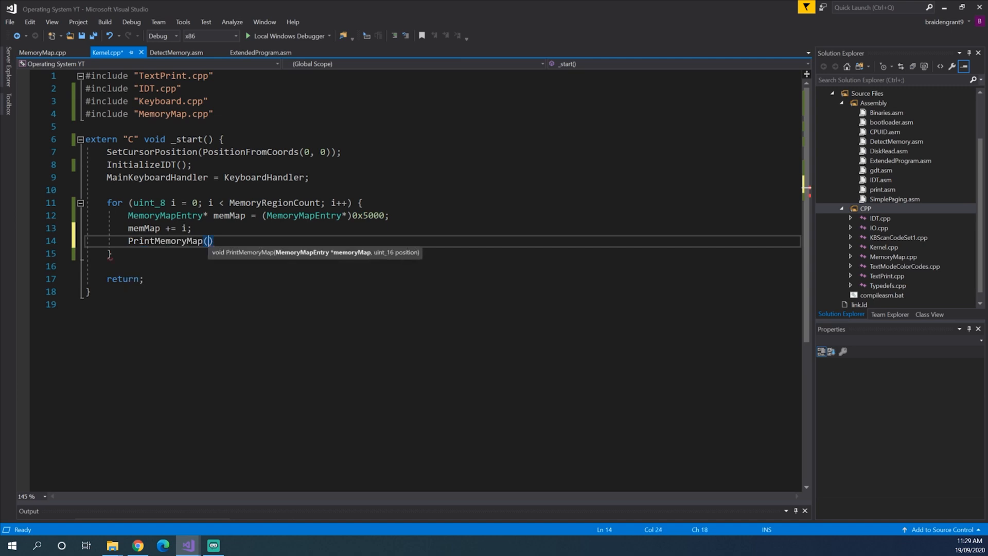
text(memMap,)
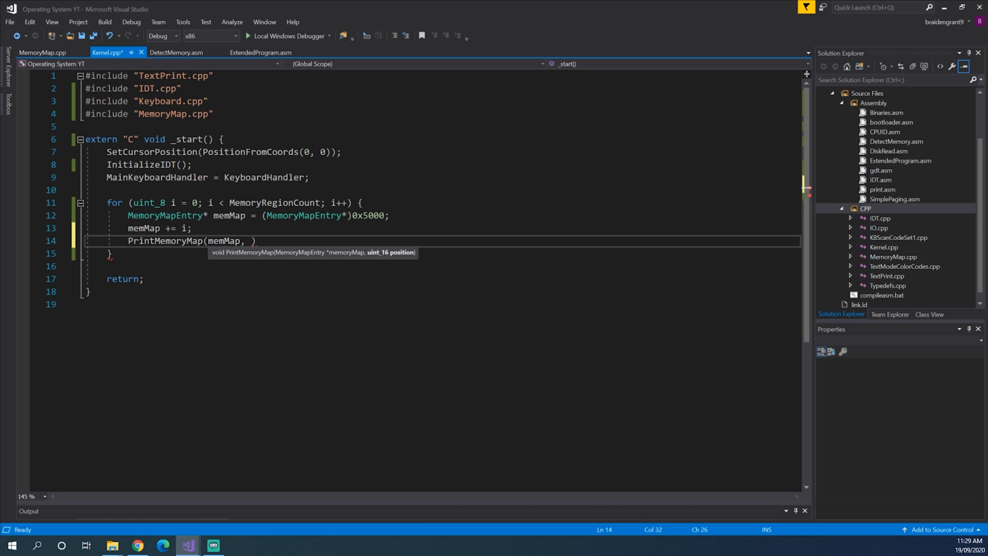
text(curs)
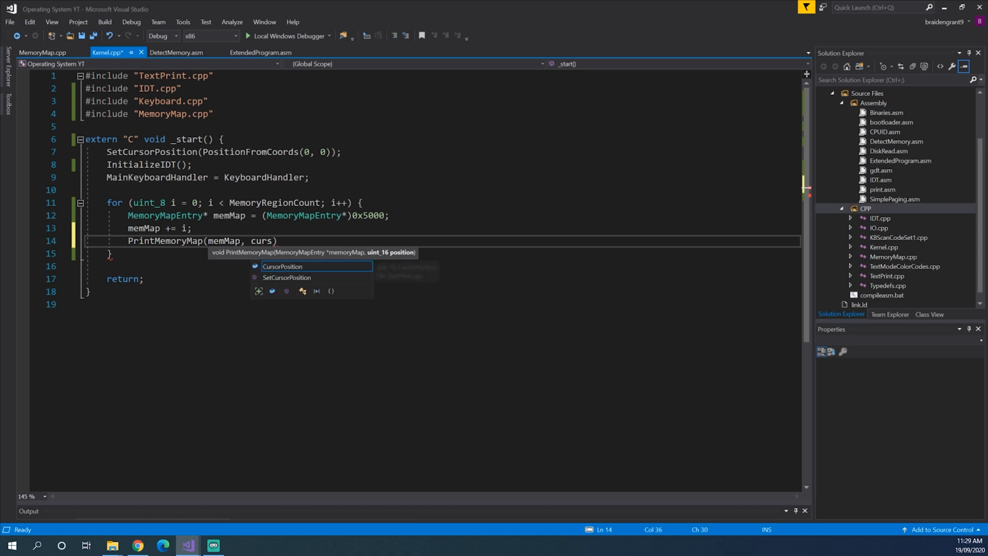
click(44, 52)
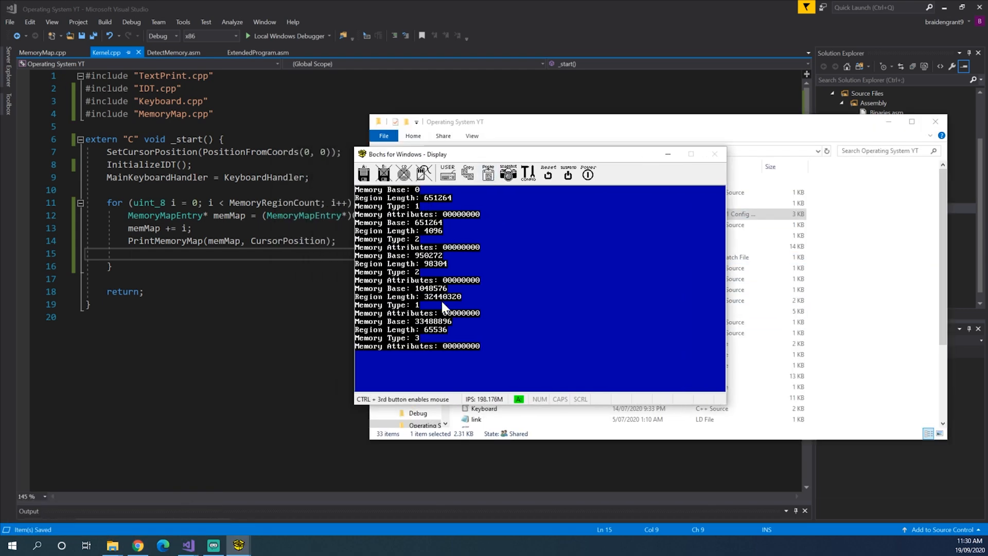
mouse_move(471, 261)
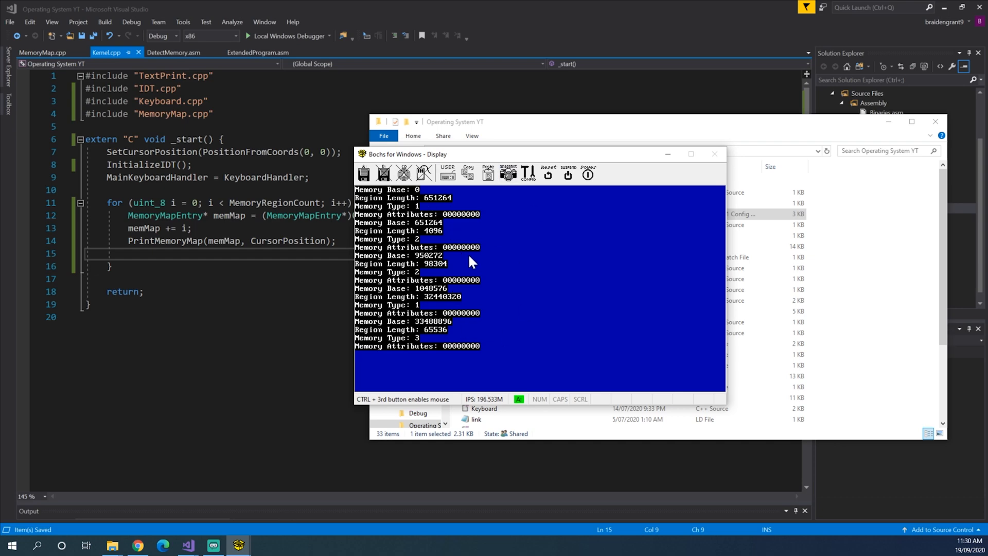
mouse_move(801, 139)
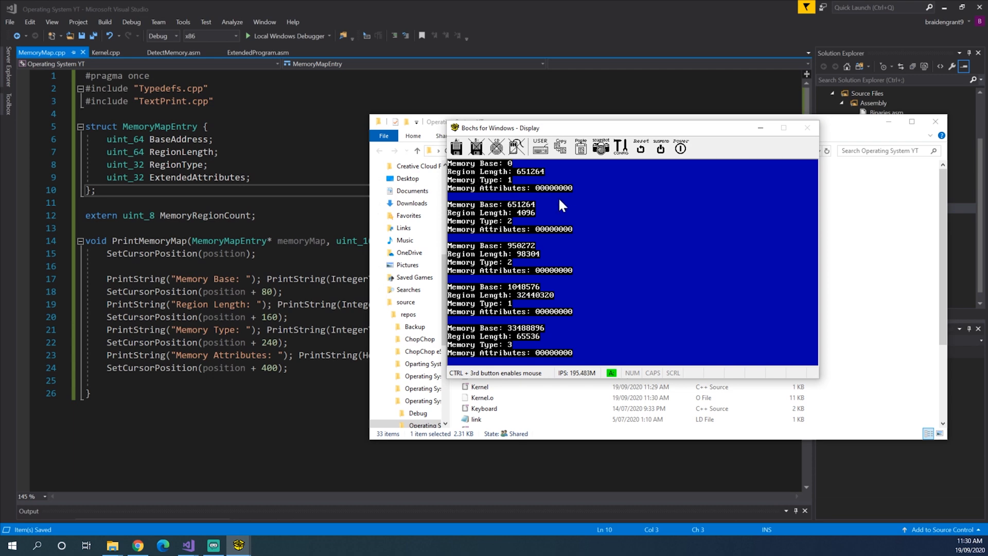
mouse_move(568, 330)
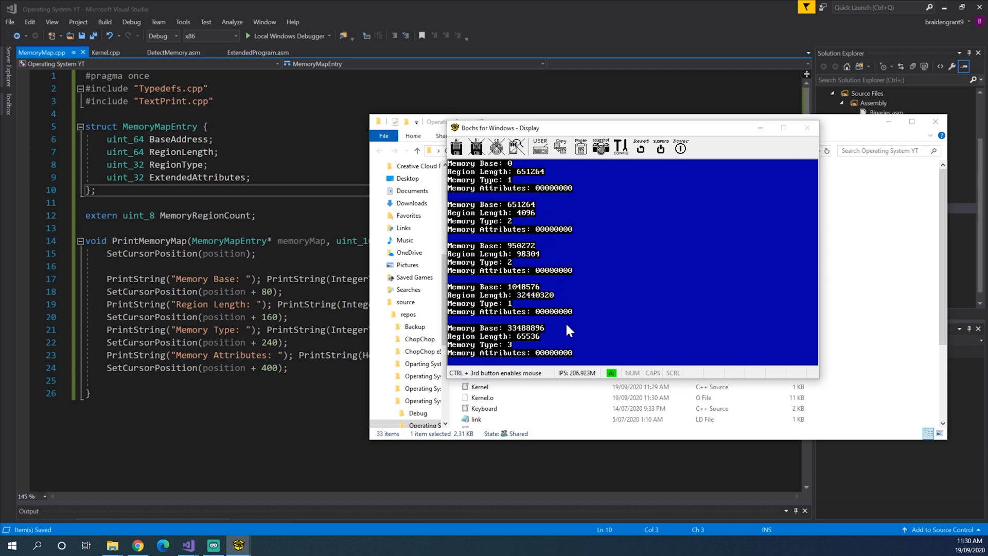
mouse_move(572, 230)
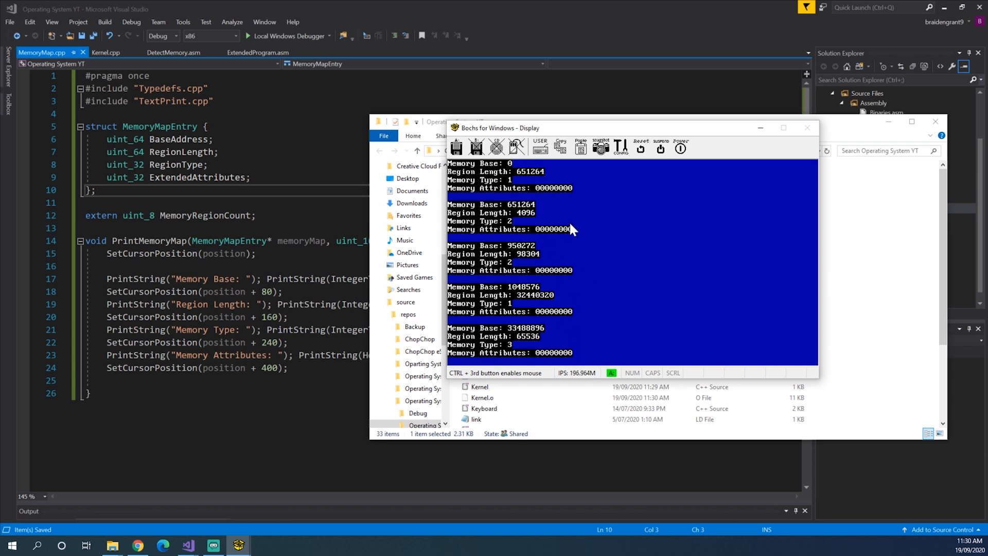
mouse_move(516, 169)
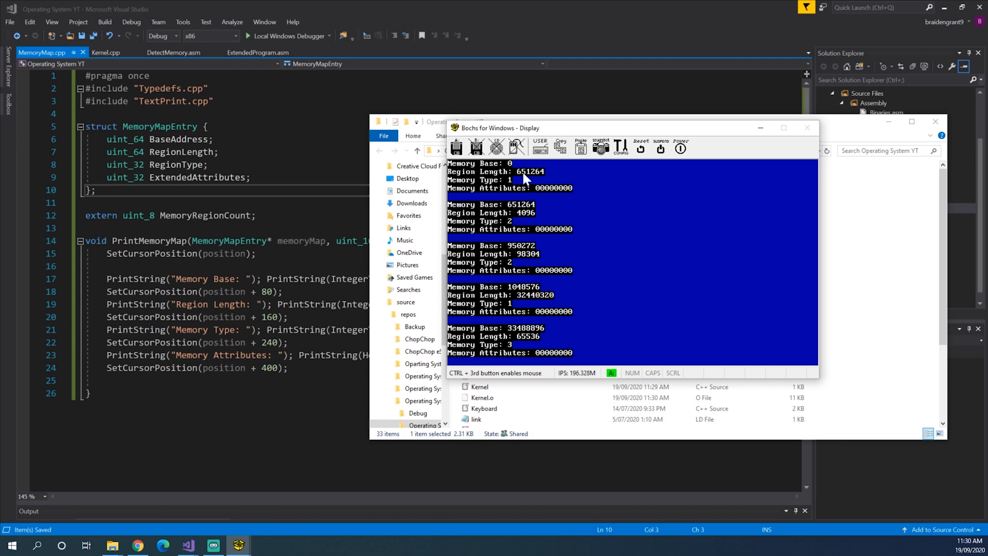
mouse_move(569, 179)
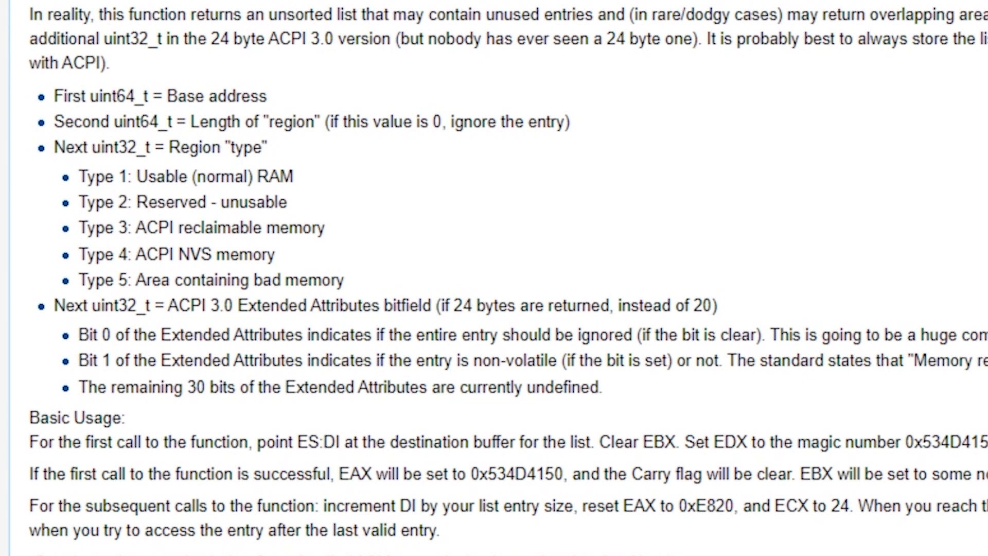
mouse_move(365, 215)
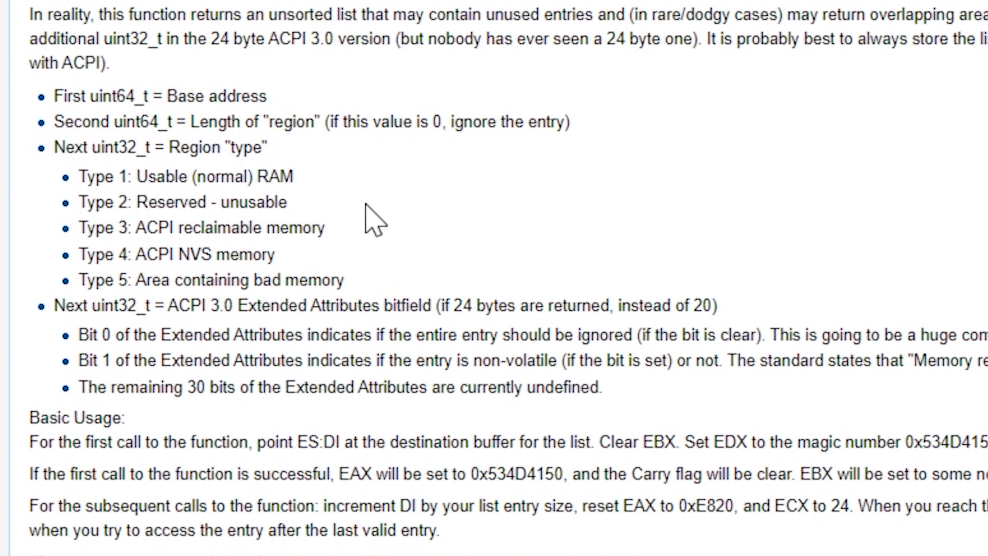
mouse_move(322, 194)
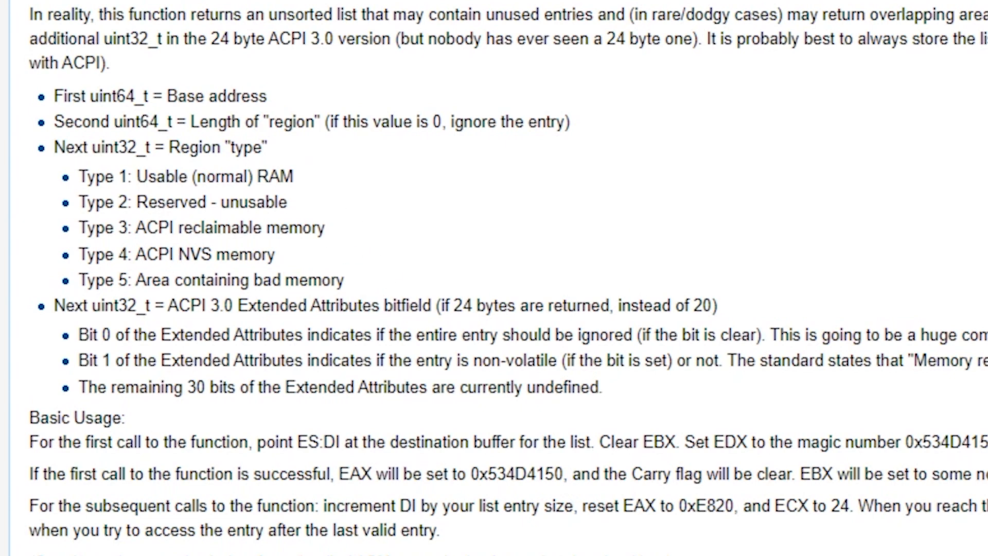
mouse_move(361, 302)
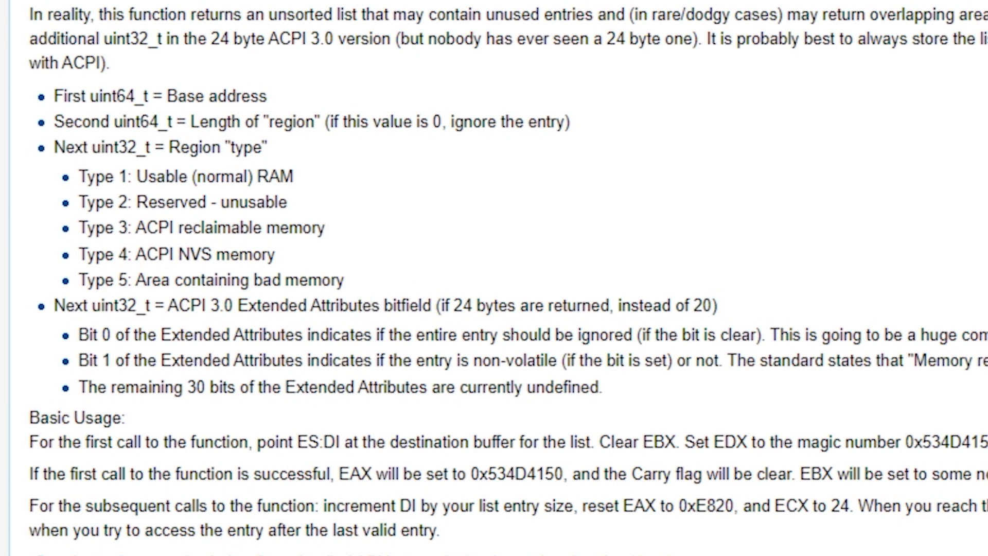
mouse_move(440, 240)
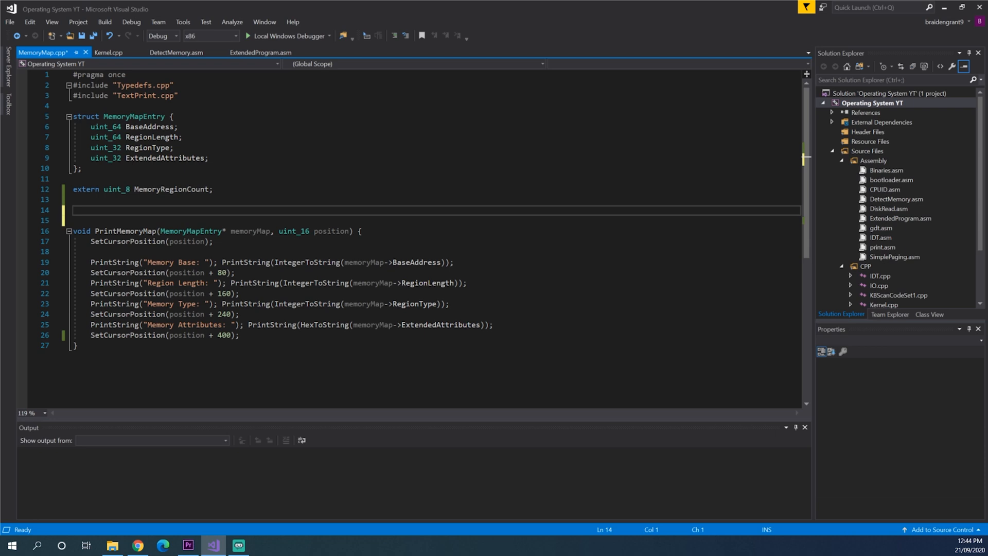
Step: Add MemoryMapEntry* UsableMemoryRegions[10]; on line 14 of MemoryMap.cpp and save
text(MemoryMapEntry)
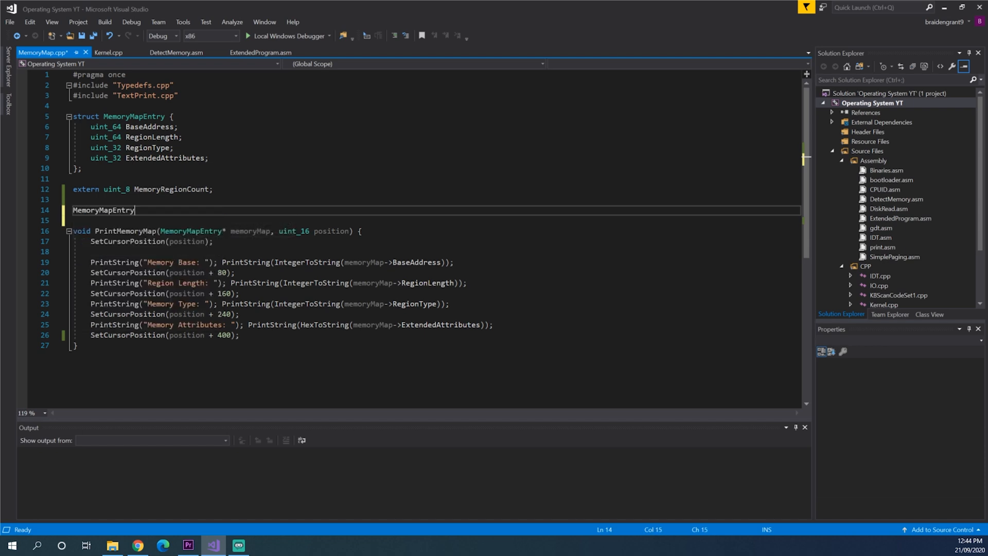
text(*)
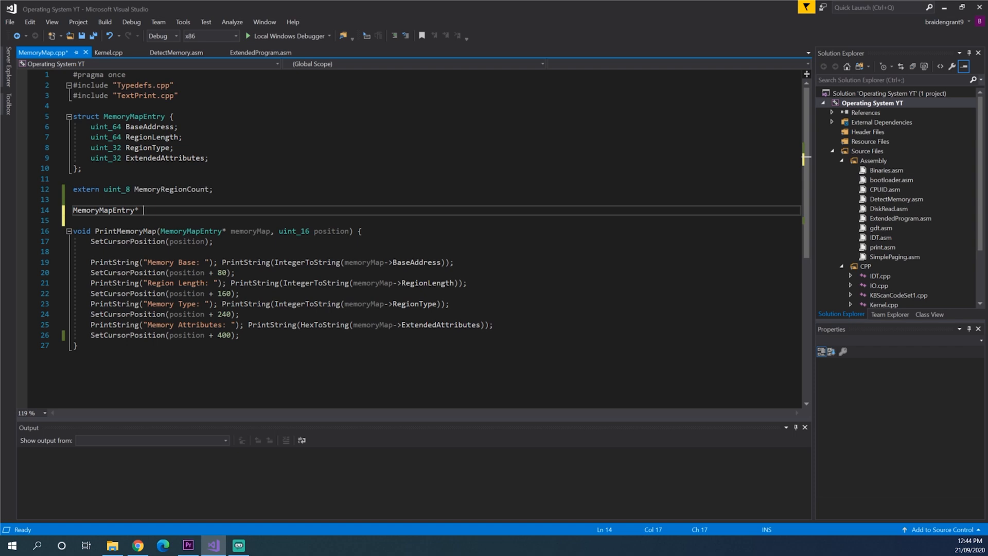
text(Usabl)
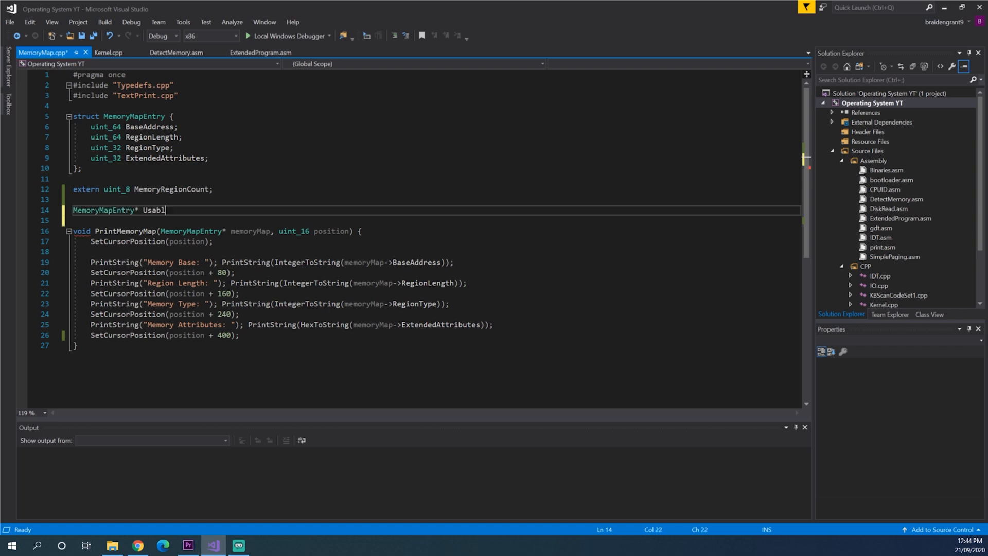
text(eMemoryRegio)
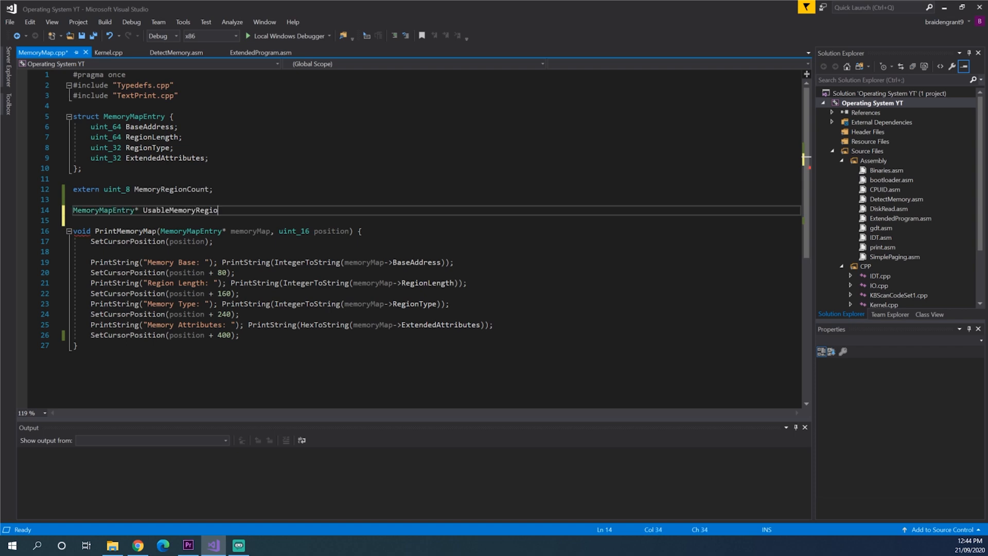
text(ns[10])
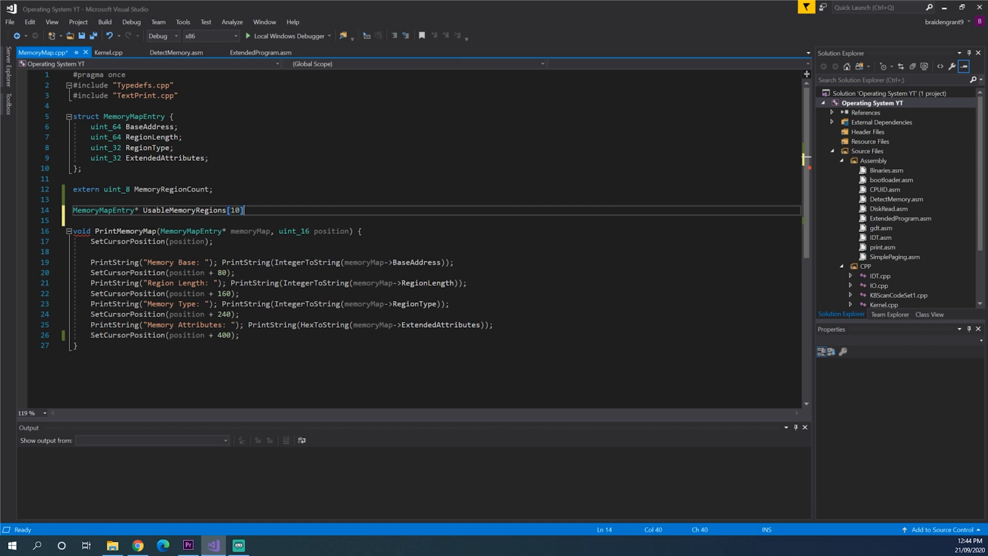
key(Ctrl+s)
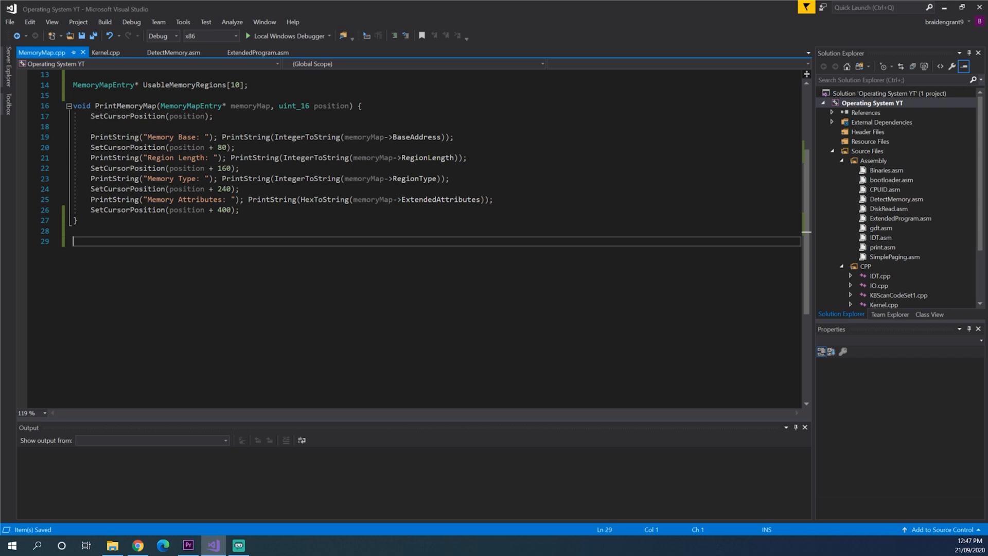
Step: Write MemoryMapEntry** GetUsableMemoryRegions() returning UsableMemoryRegions below PrintMemoryMap
text(MemoryMapEntry**)
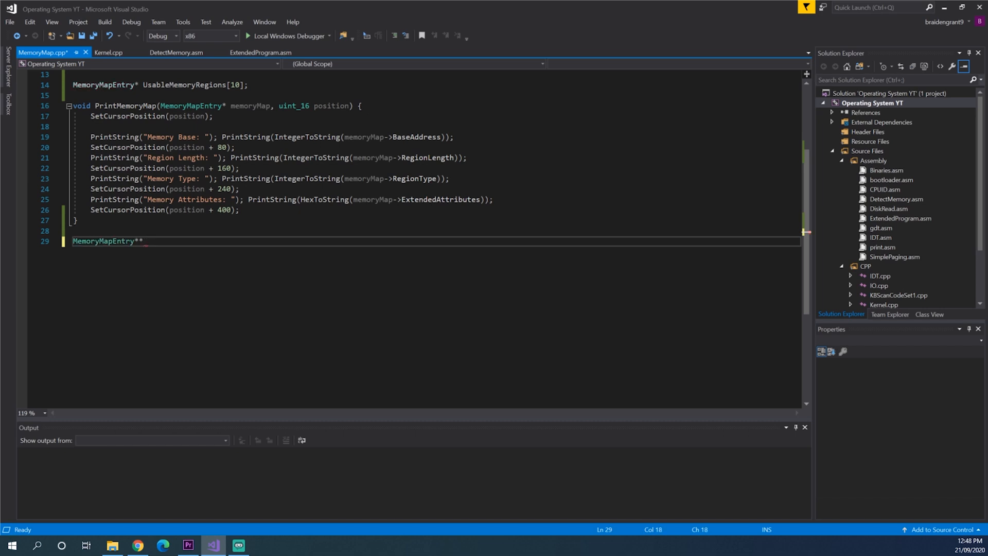
text(Get)
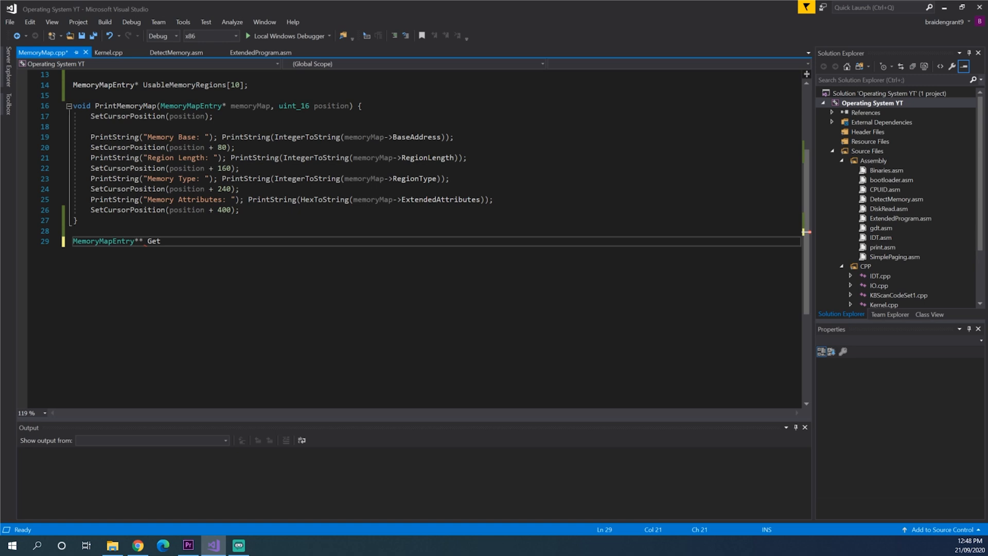
text(USableM)
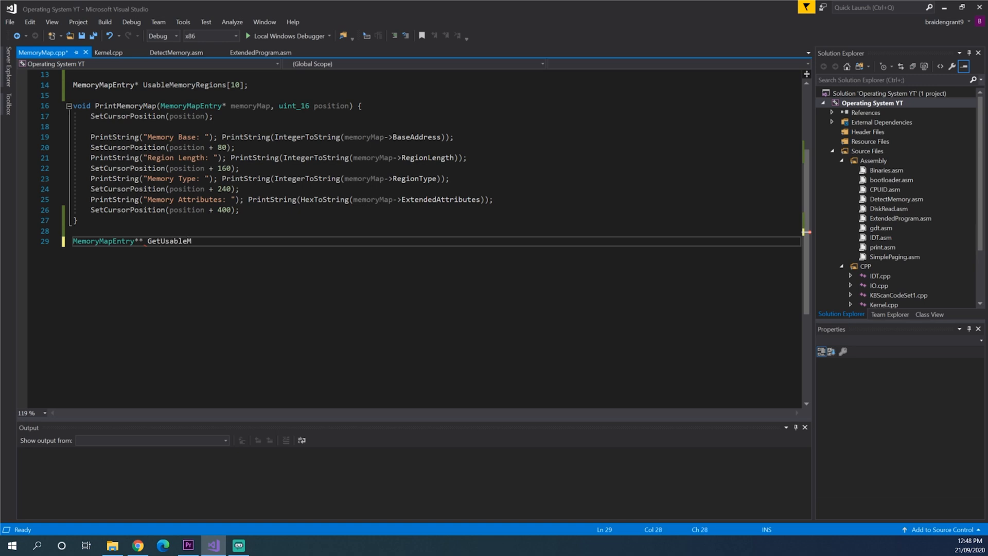
text(emoryRegions)
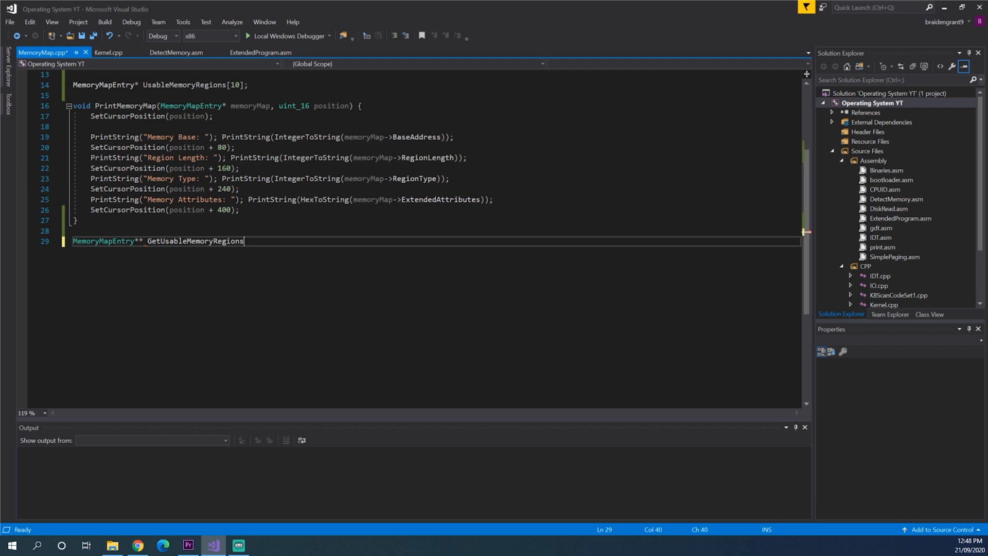
text((){)
text(return UsableMemoryRegions;)
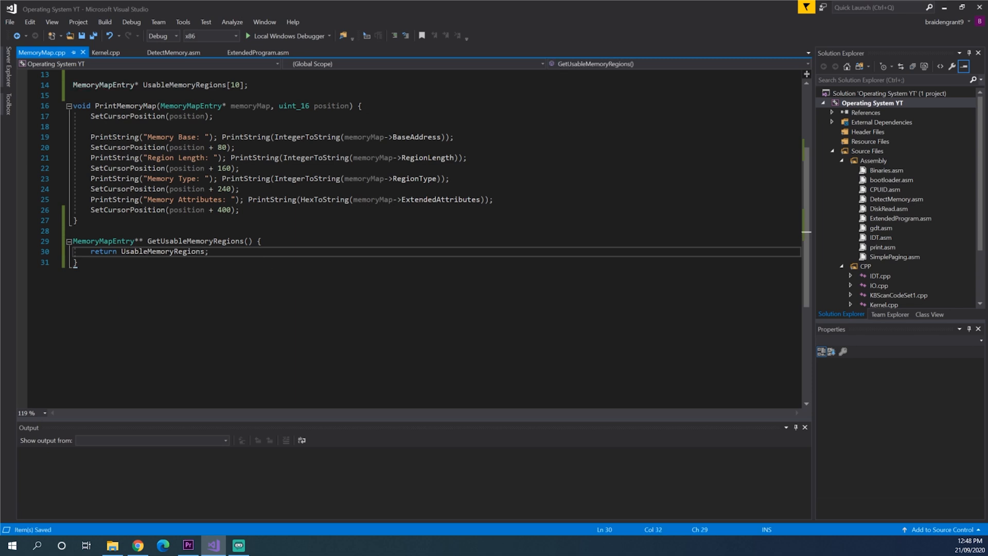
key(Enter)
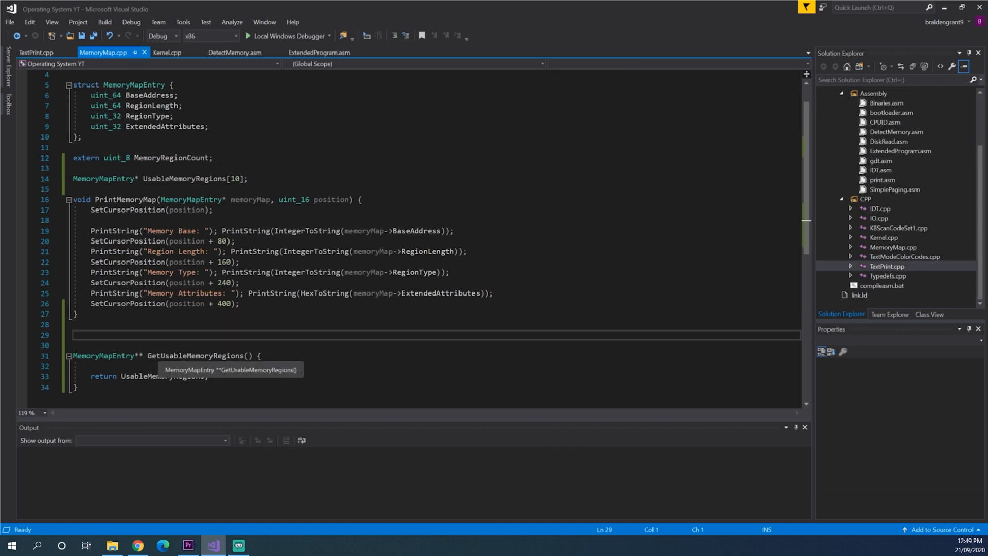
Step: Add a bool MemoryRegionsGot = false cache flag and an if check on it
text(bo)
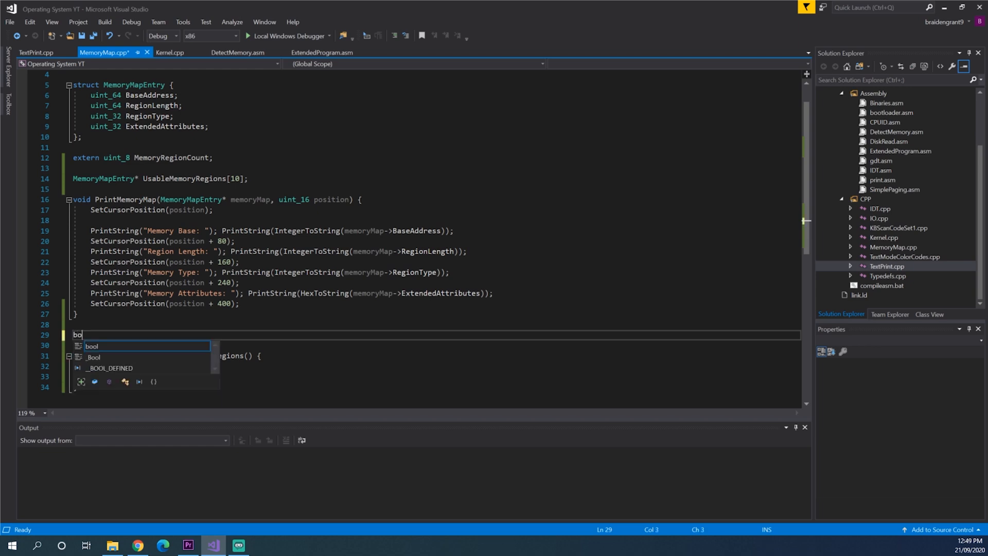
key(Tab)
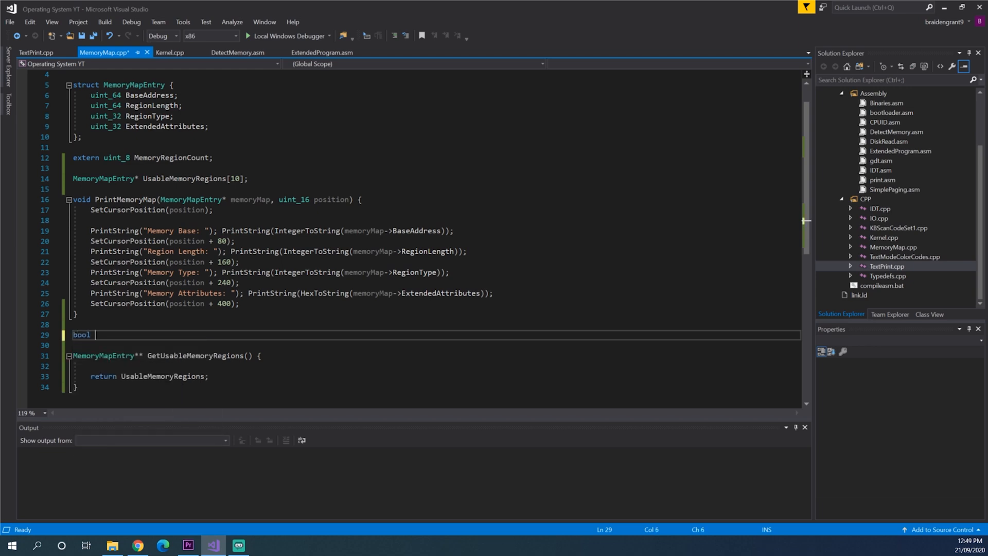
text(MemoryRegio)
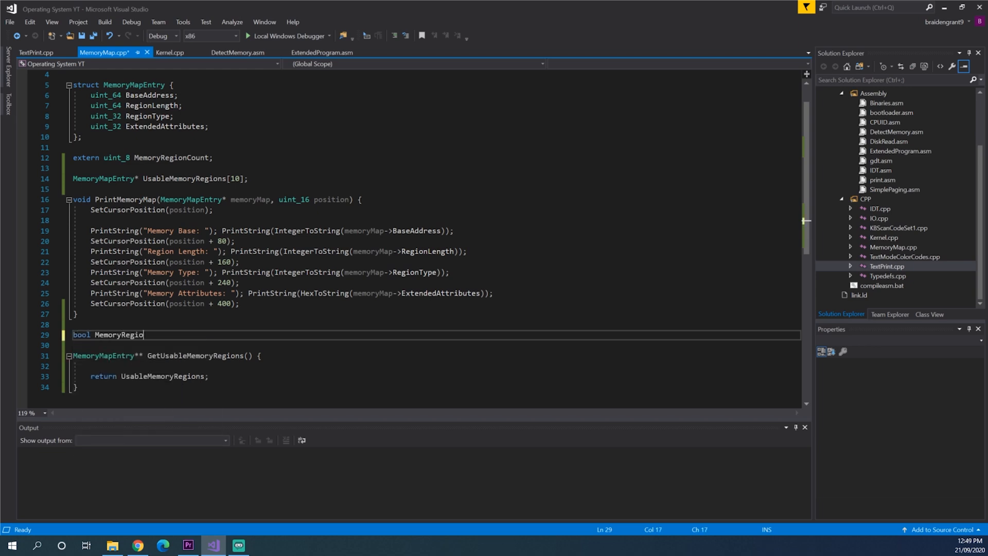
text(nsGot = false;)
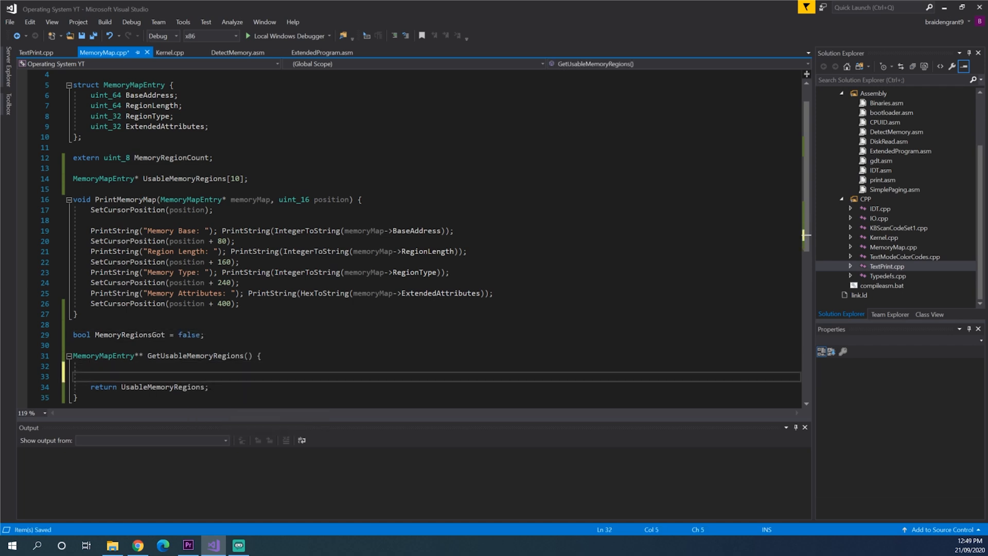
text(MemoryRegionsGot = true;)
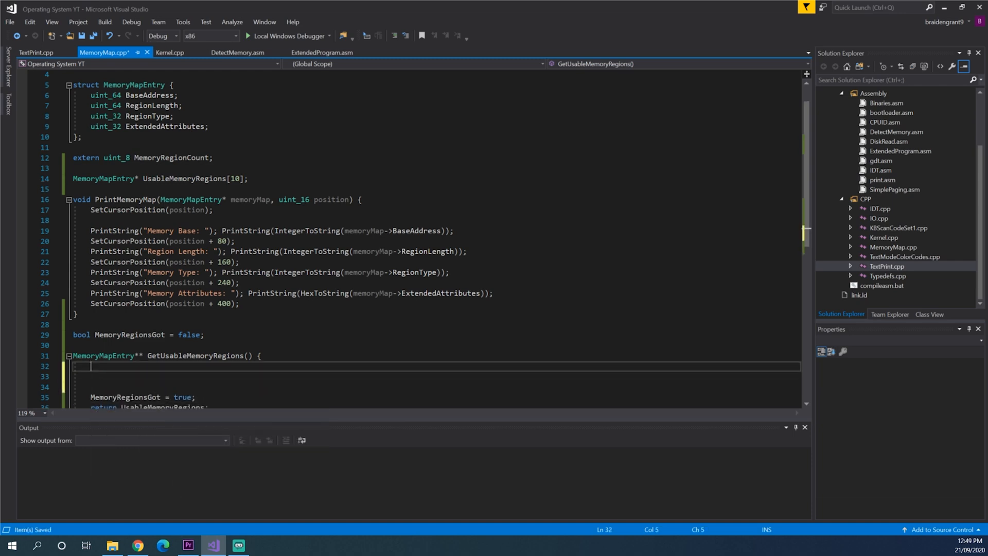
text(if (MemoryRegionsGot) {)
text(return UsableMemoryRegions;)
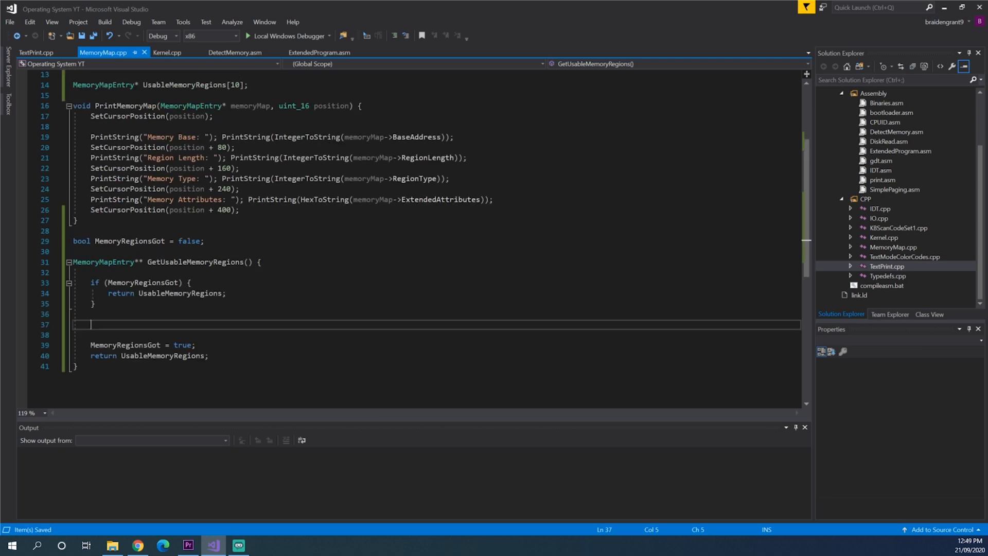
Step: Loop i from 0 to MemoryRegionCount and declare a uint_8 UsableRegionIndex counter
text(for (uiont_8 i)
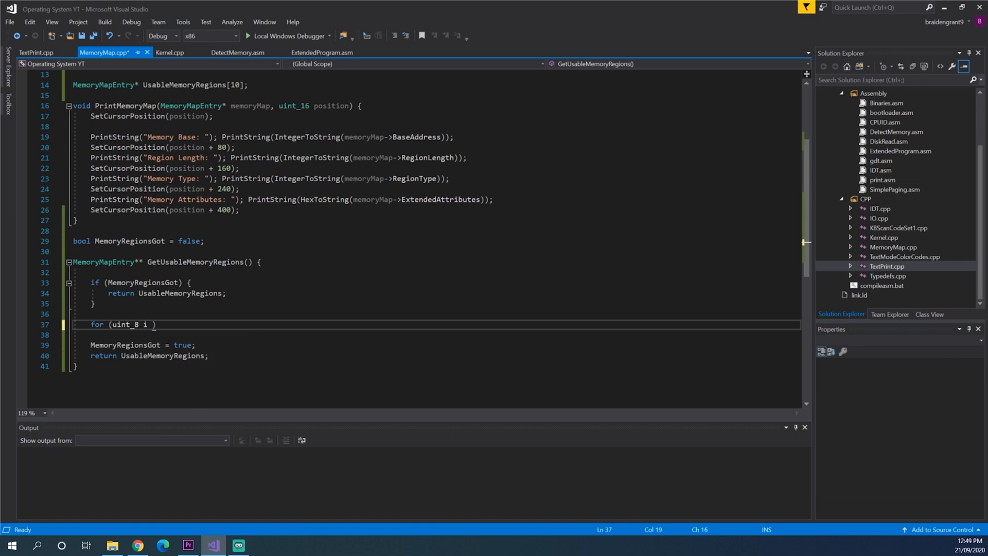
text(= 0; i <)
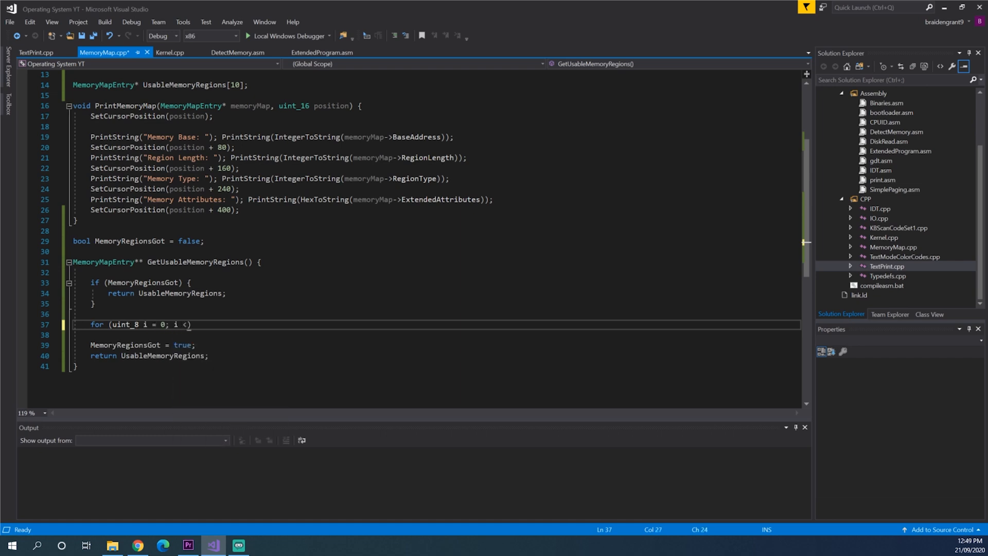
text(" ")
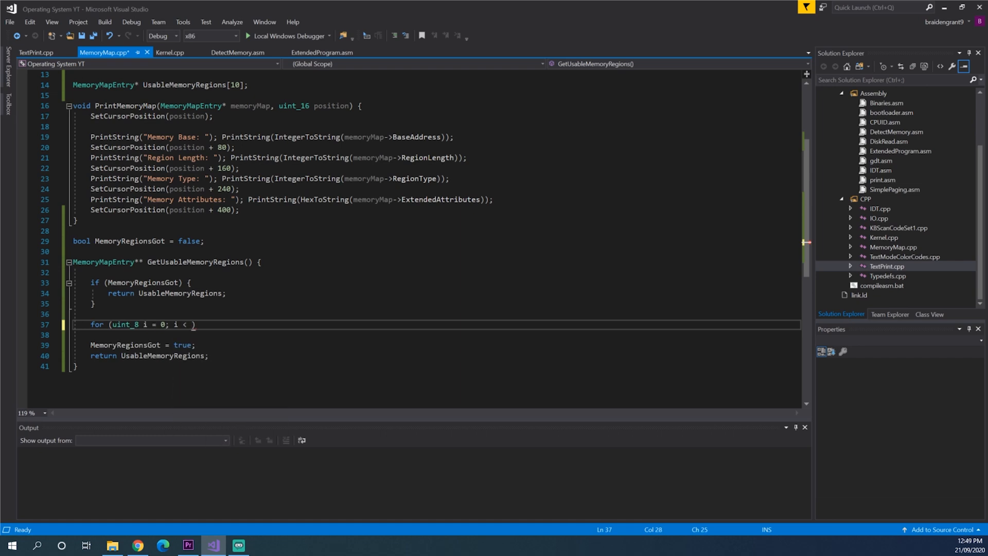
text(MemoryRegionCount)
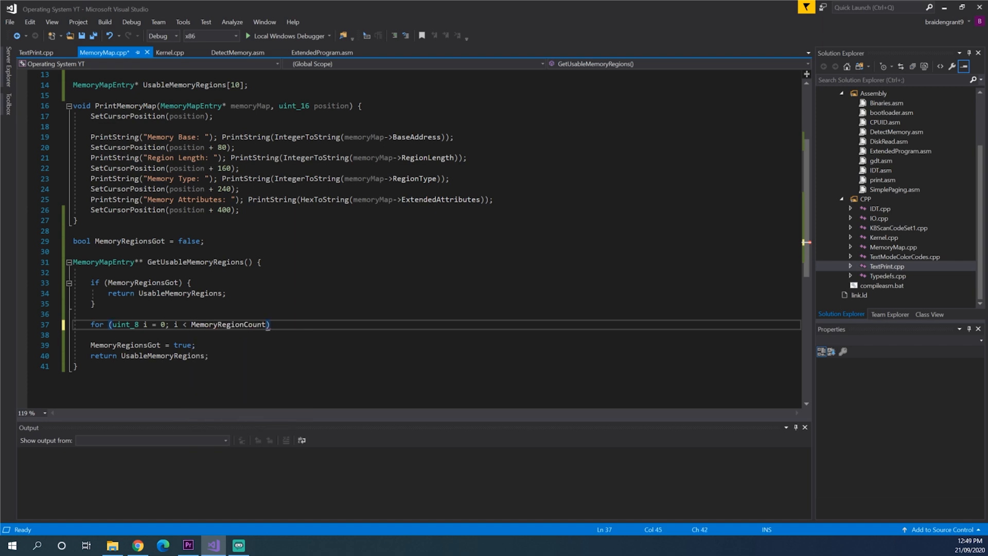
text(; i++){)
text(u)
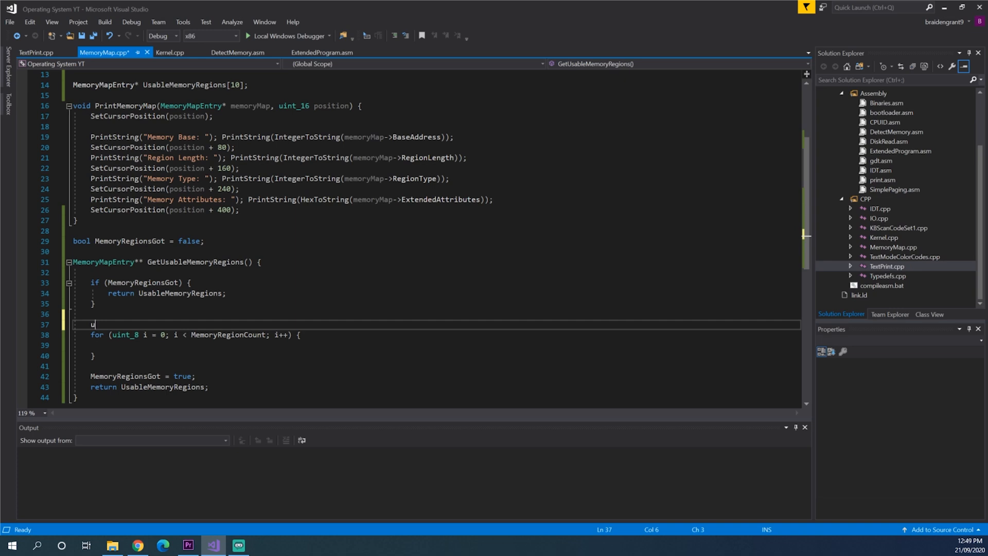
text(int_8)
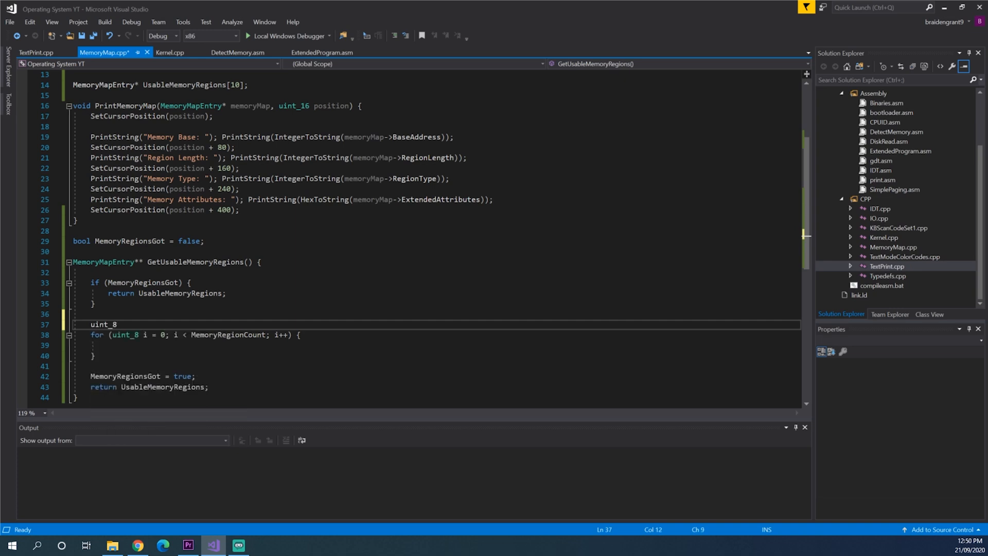
text(Usable)
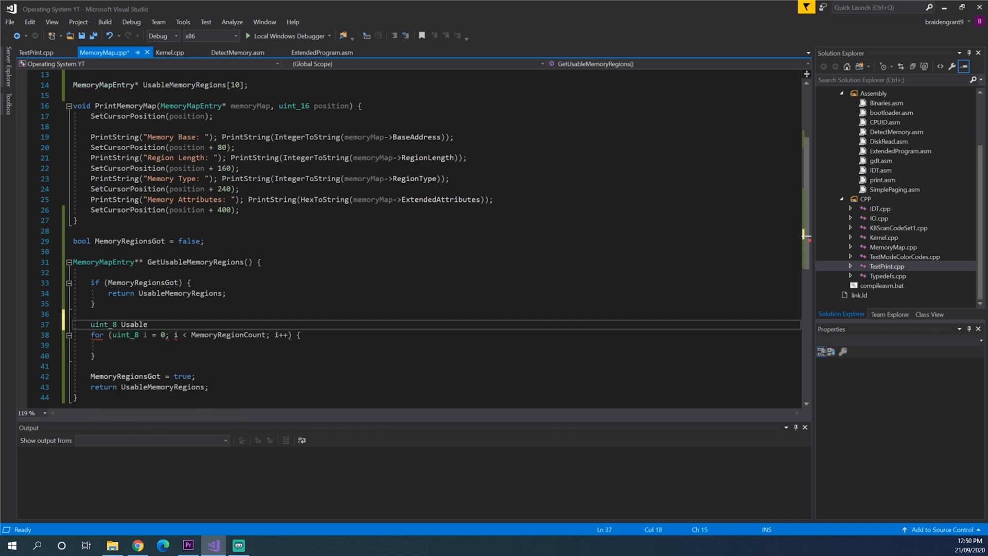
text(RegionIndex;)
click(436, 345)
text(M)
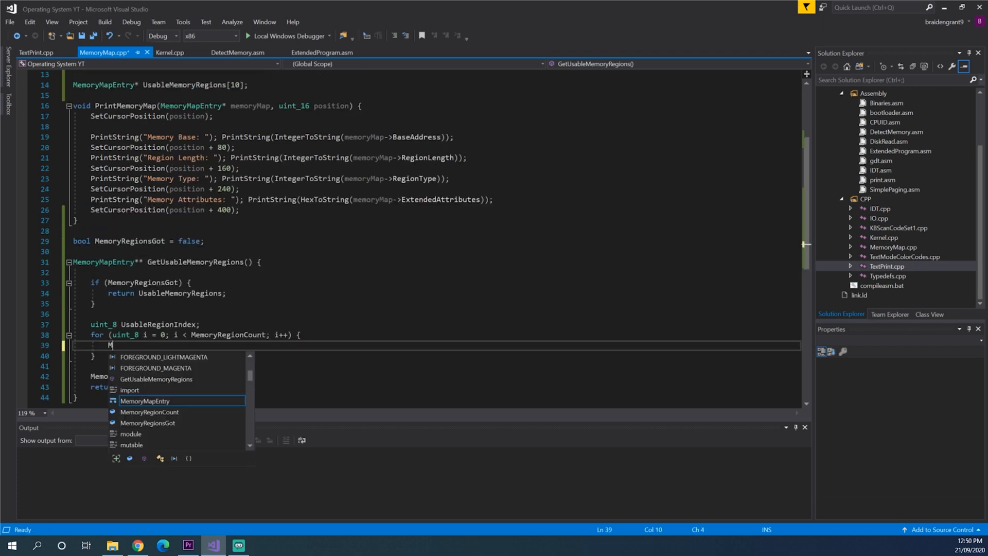
Step: Compute MemoryMapEntry* memMap as 0x5000 offset by i
text(emoryMapEntry)
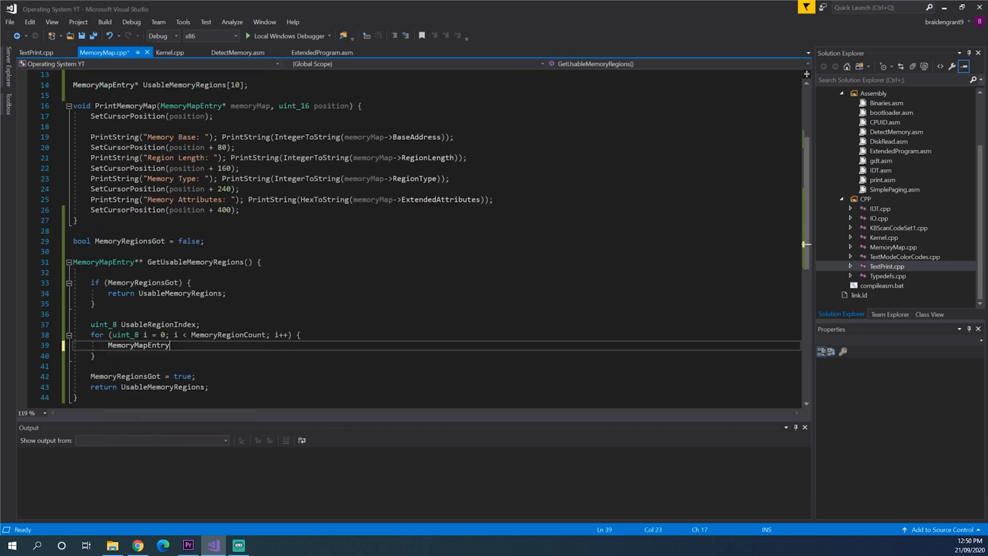
text(*)
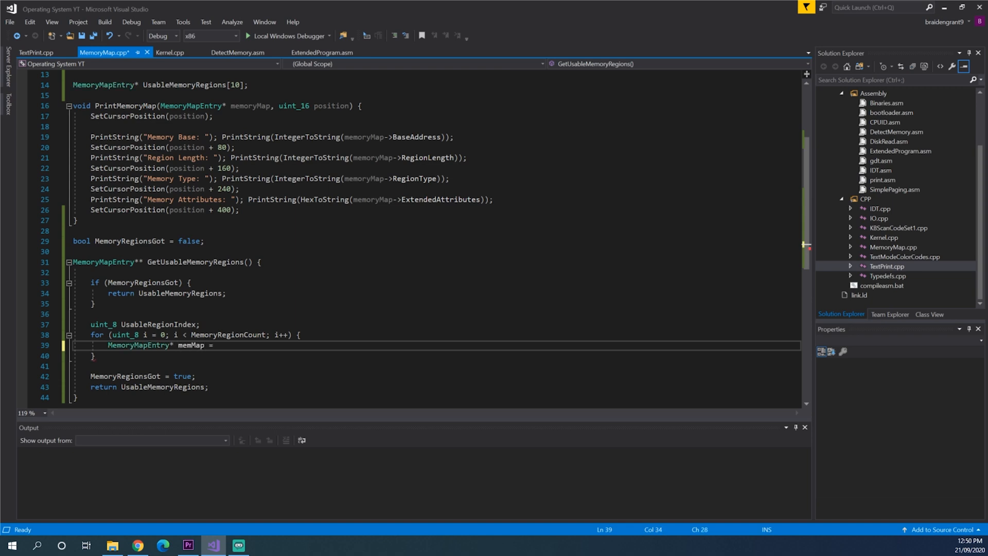
text((MemoryMapEntry))
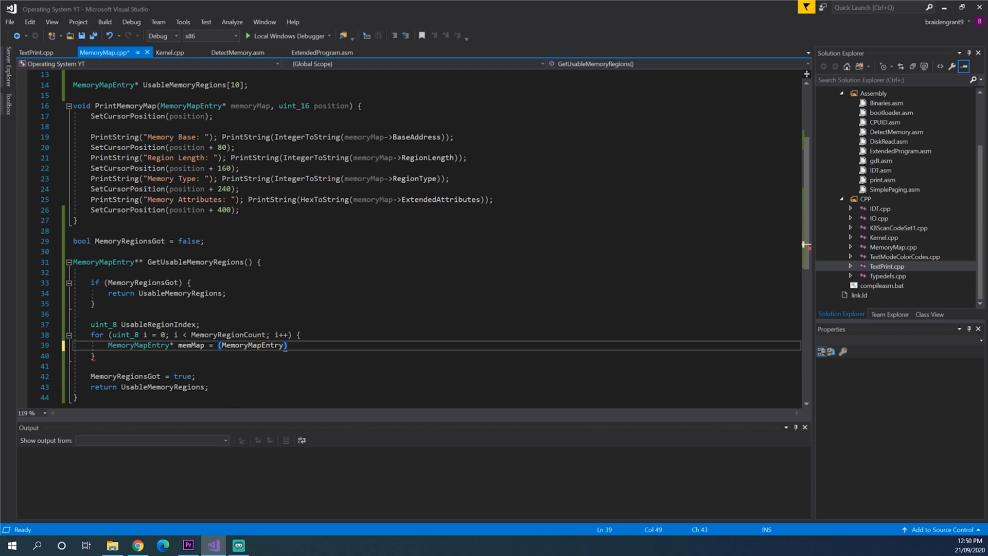
text(*)
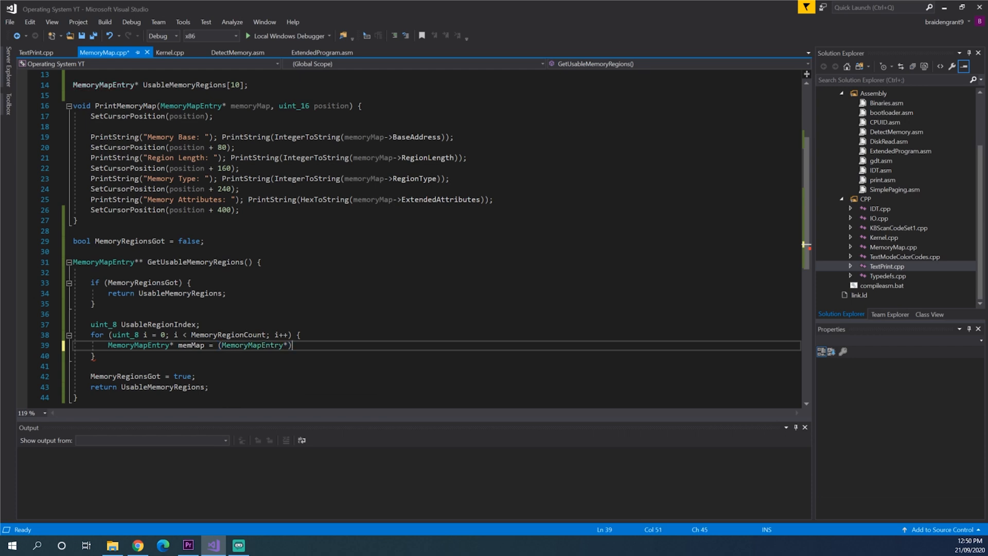
text(0x5000;)
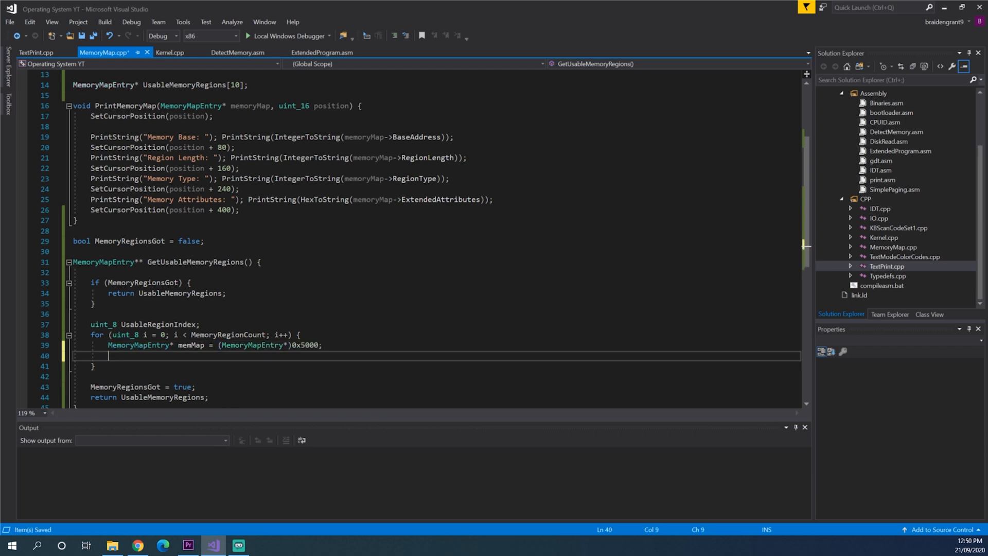
text(memMap)
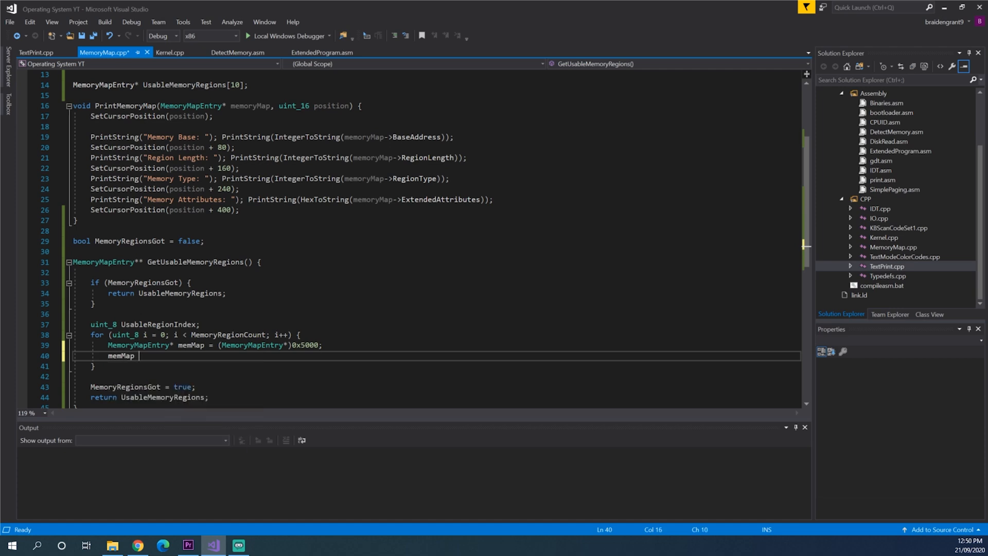
text(+= i;)
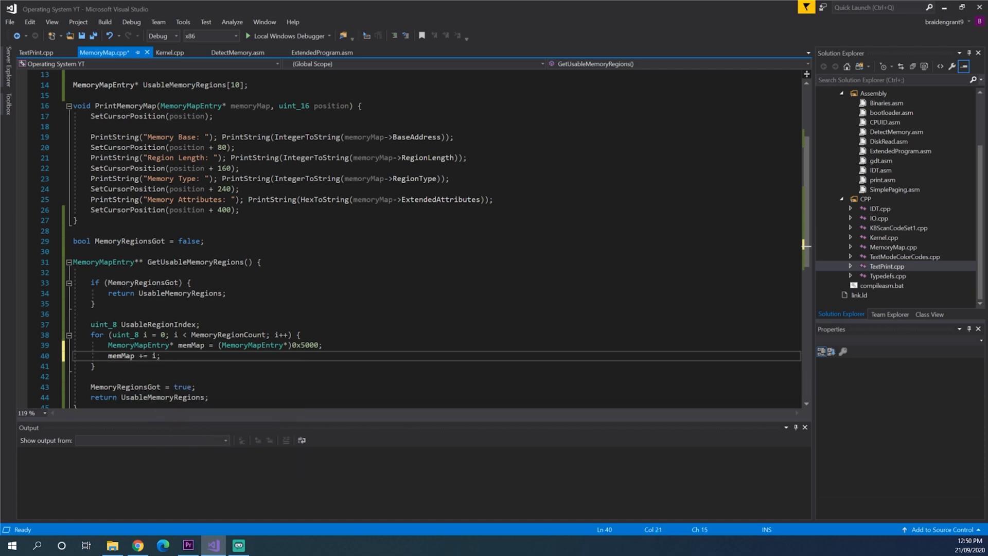
Step: Store type-1 memMap entries in UsableMemoryRegions and increment UsableRegionIndex
text(if (mem))
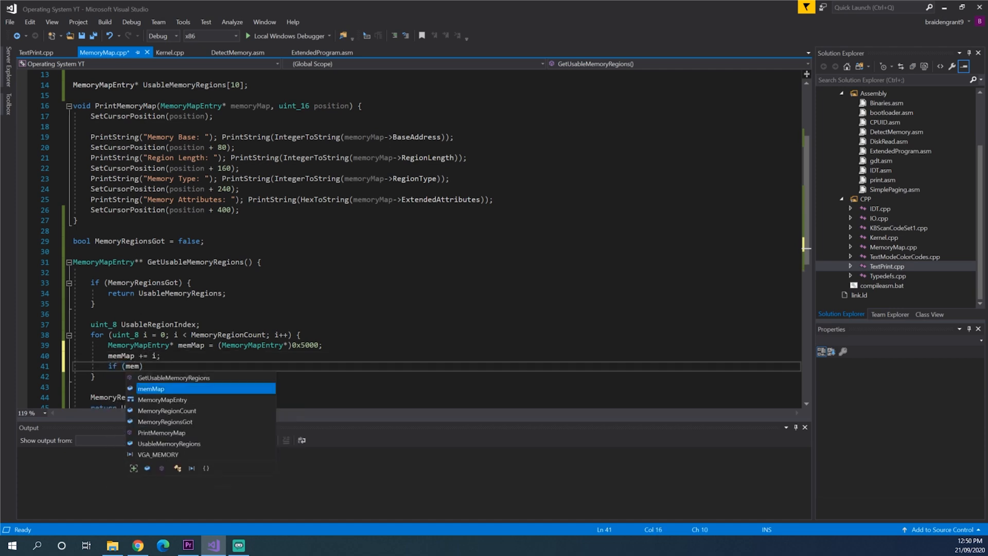
text(memMap->RegionType == 1)
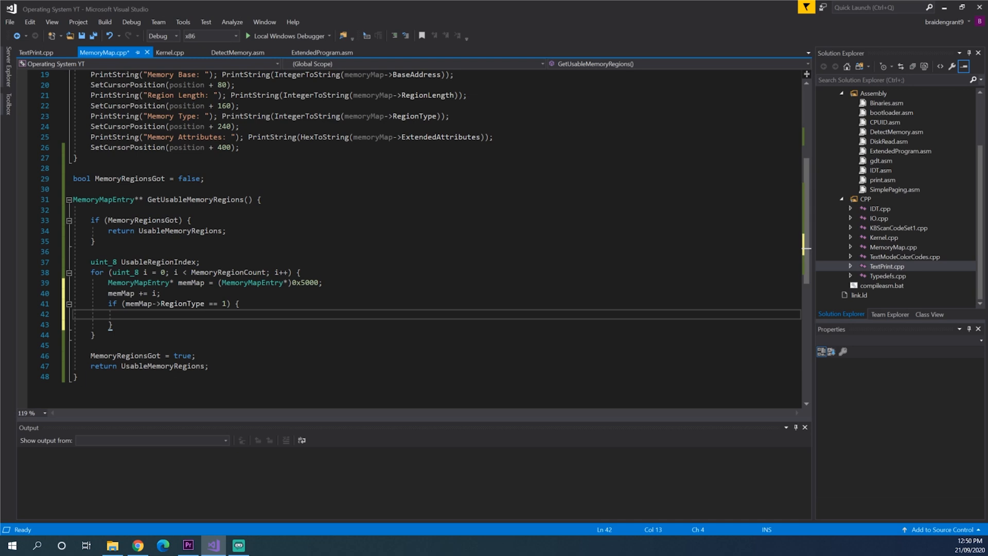
text(UsableMemoryRegions)
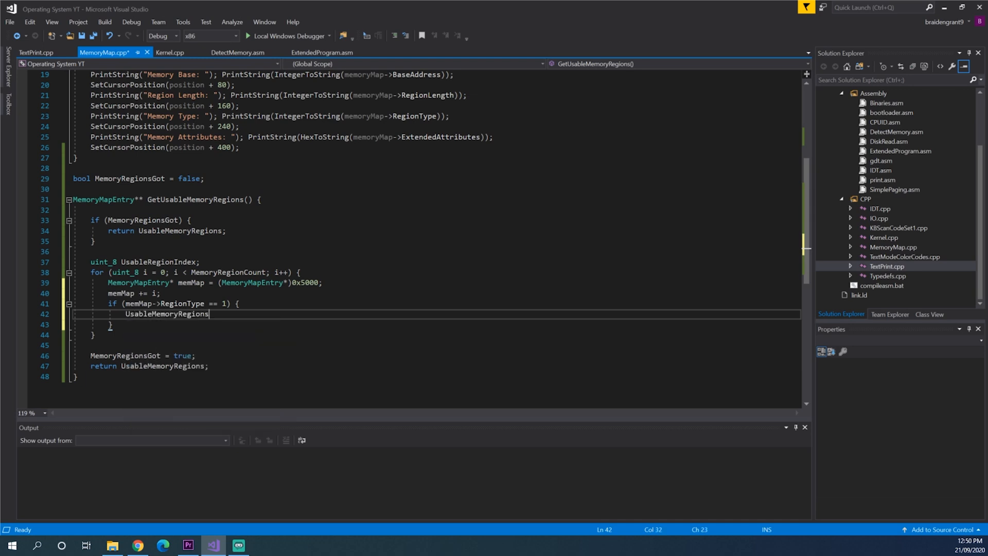
text([])
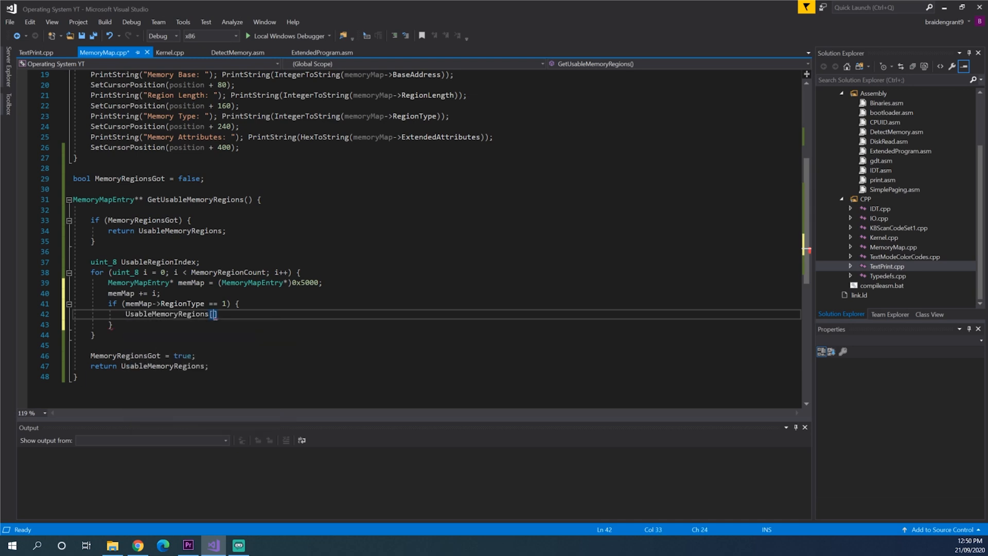
text(usa)
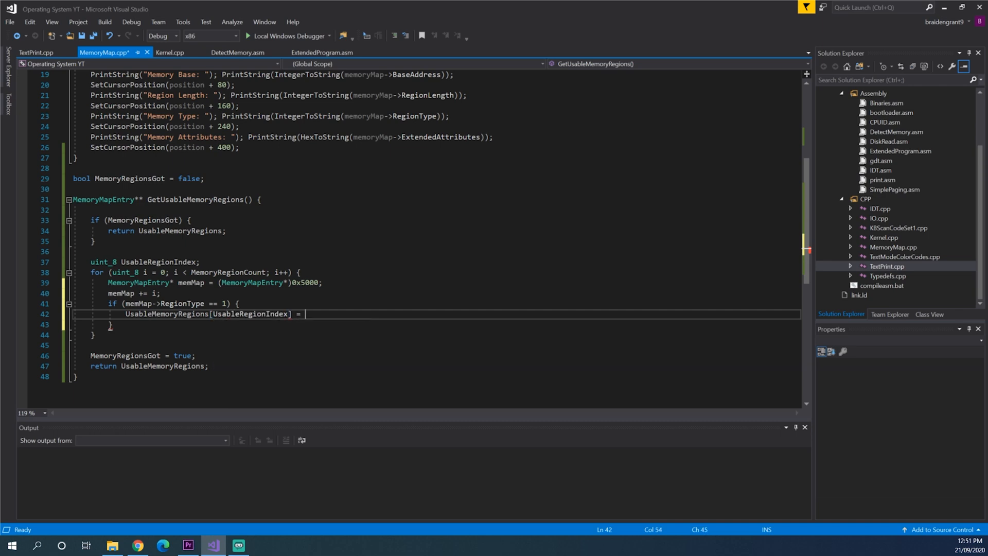
text(memMap;)
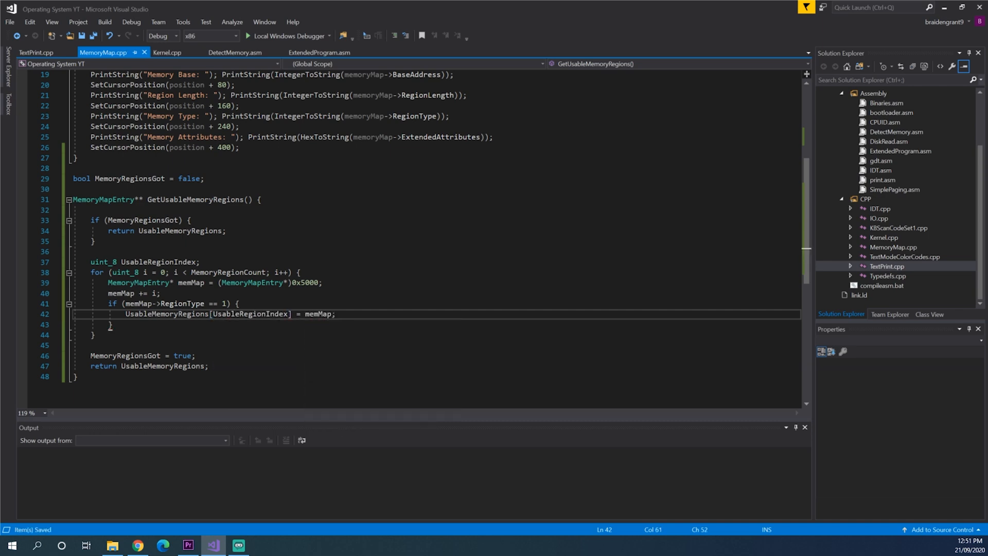
key(Enter)
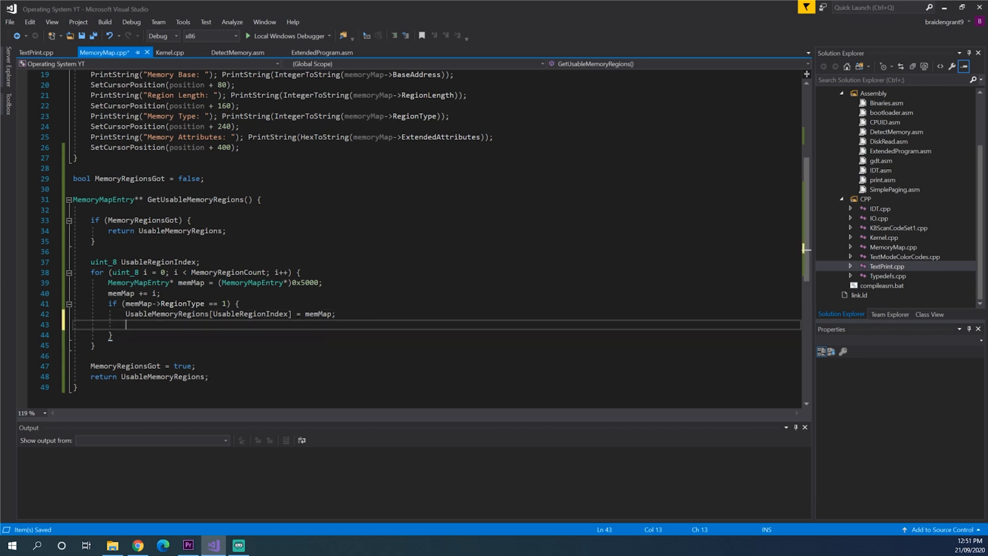
text(UsableRegionIndex++;)
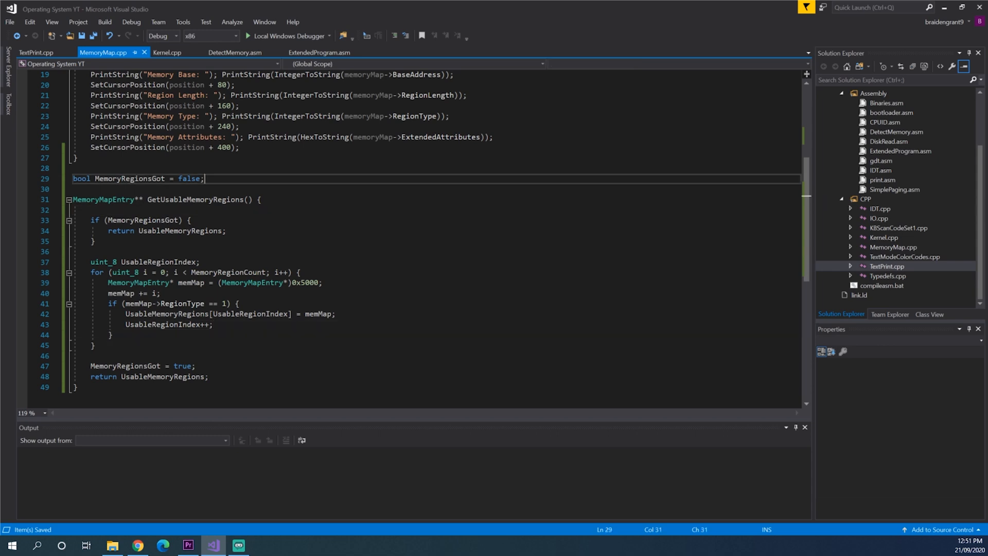
click(169, 52)
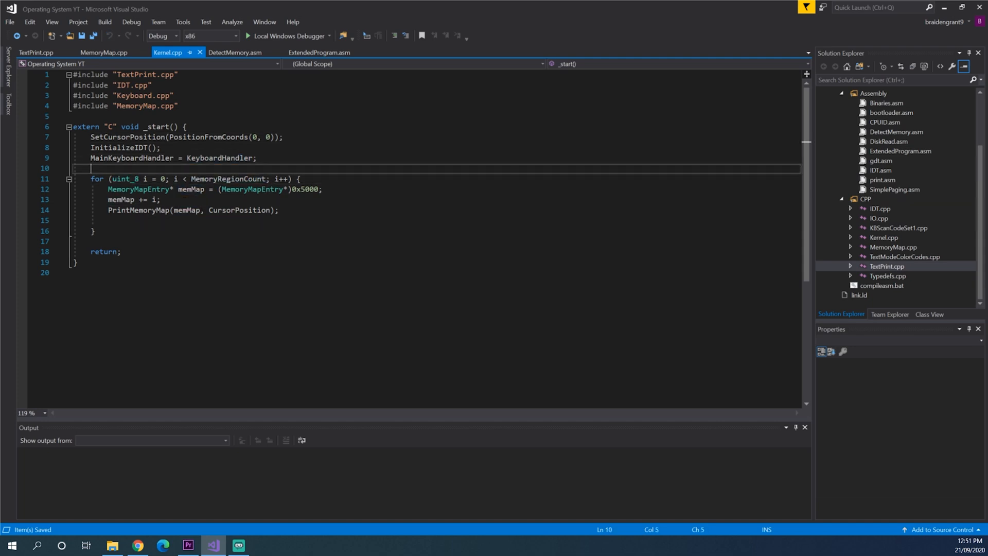
Step: Store GetUsableMemoryRegions() in MemoryMapEntry** usableMemoryMaps, then return to MemoryMap.cpp
text(GetUsableMemoryRegions();)
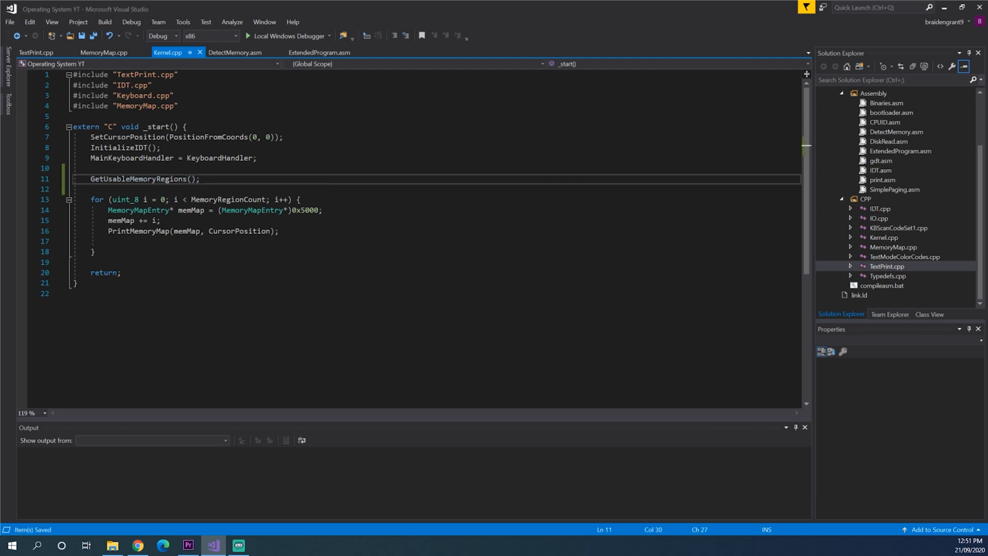
text(MemoryMapEntry** =)
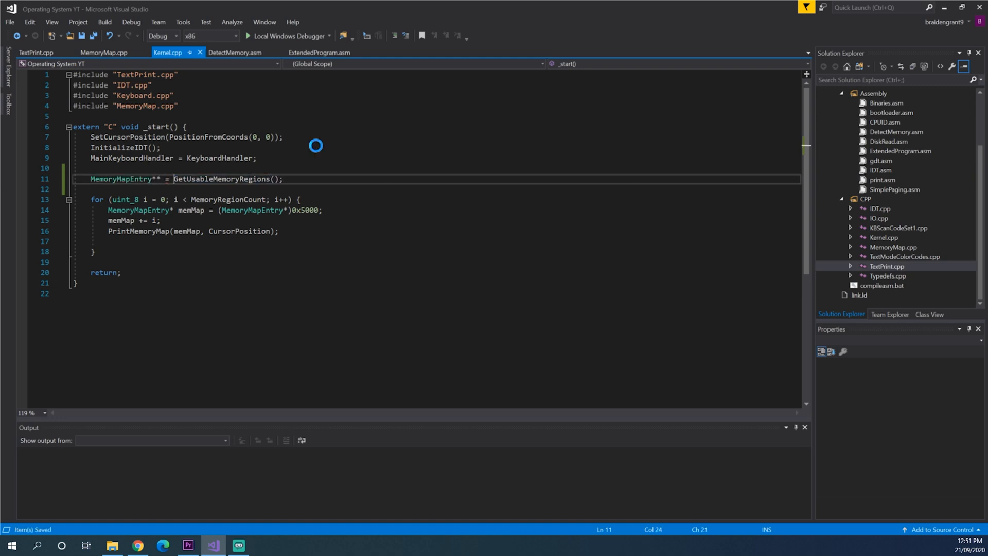
text(UsableMemoryu)
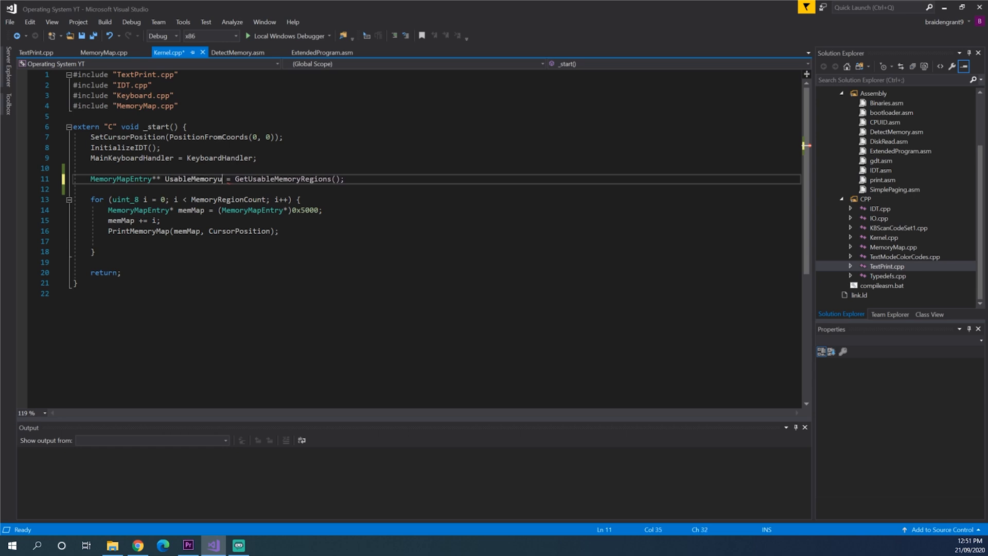
click(103, 53)
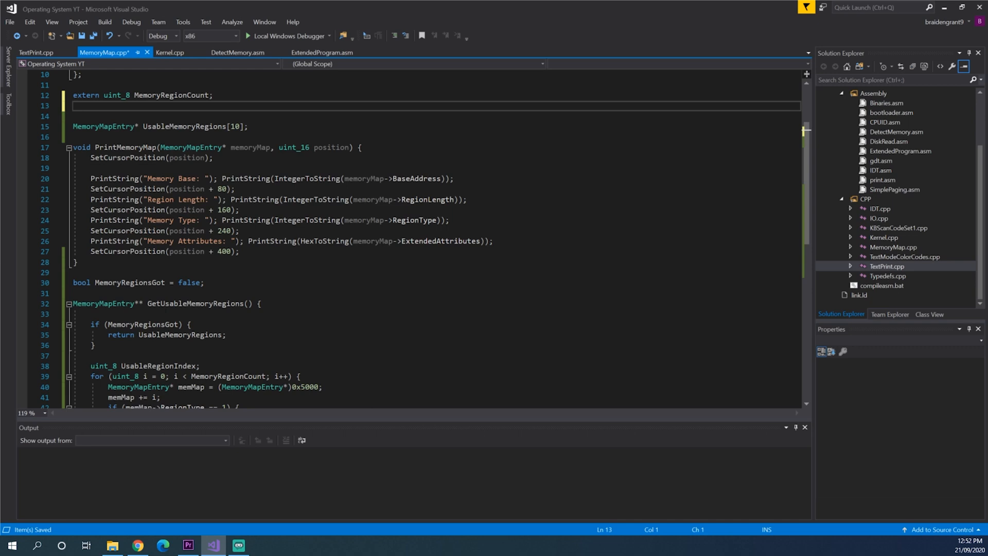
Step: Declare uint_8 UsableMemoryRegionCount below extern MemoryRegionCount and assign it after the loop
text(uint_8)
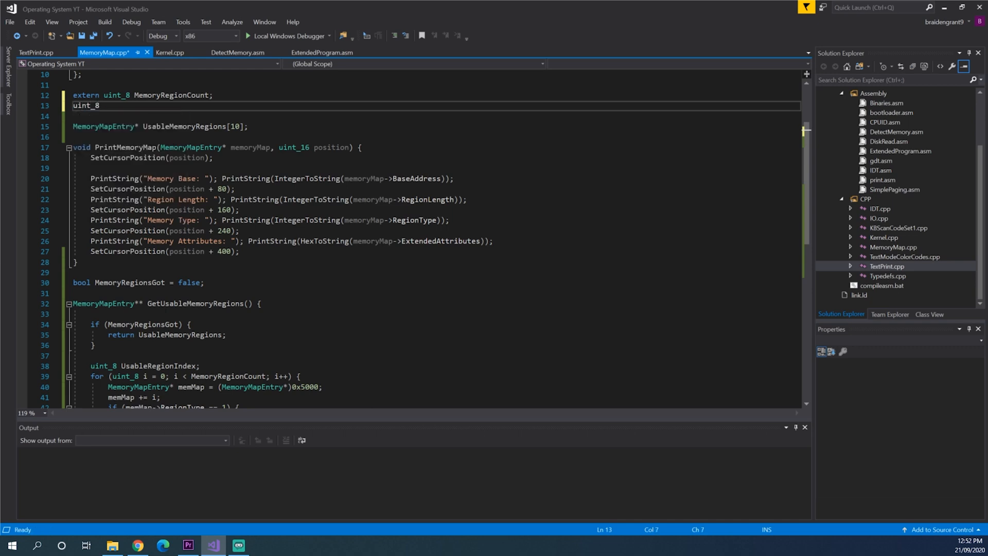
text(UsableMemoryRegh)
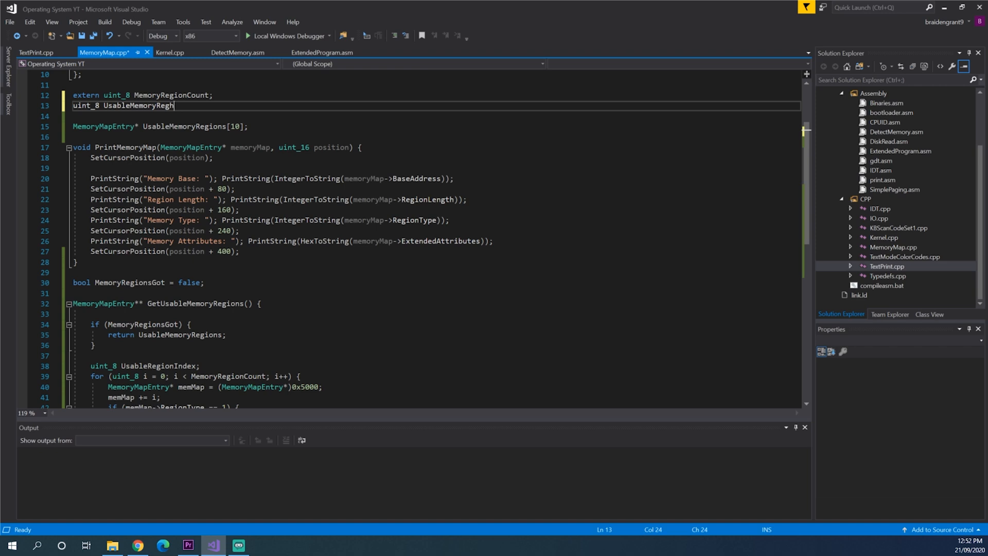
text(ionCoun)
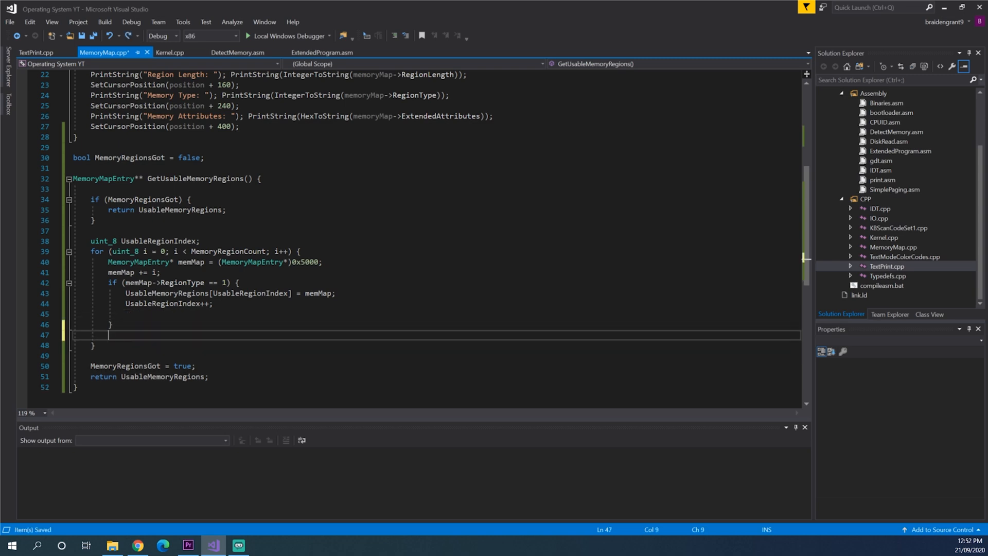
text(Usa)
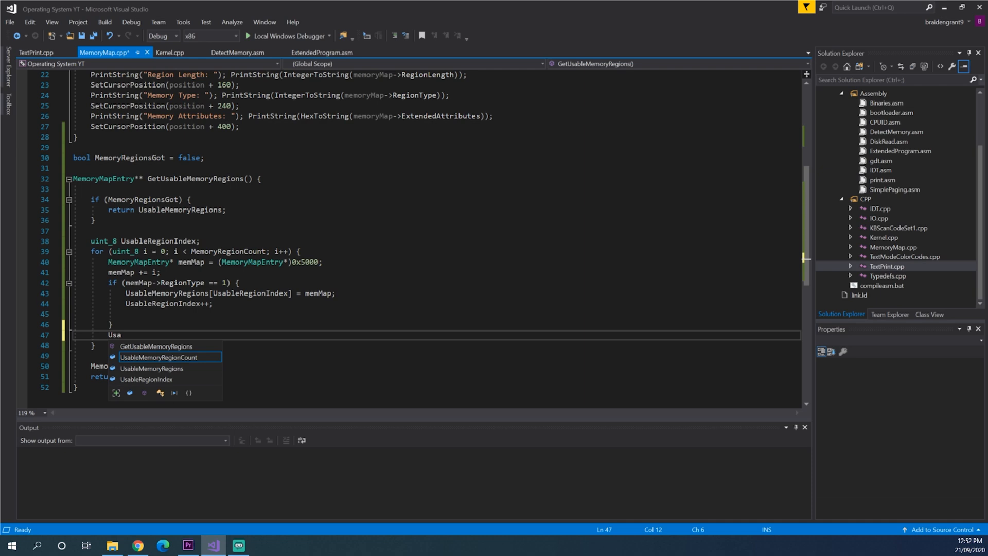
key(Tab)
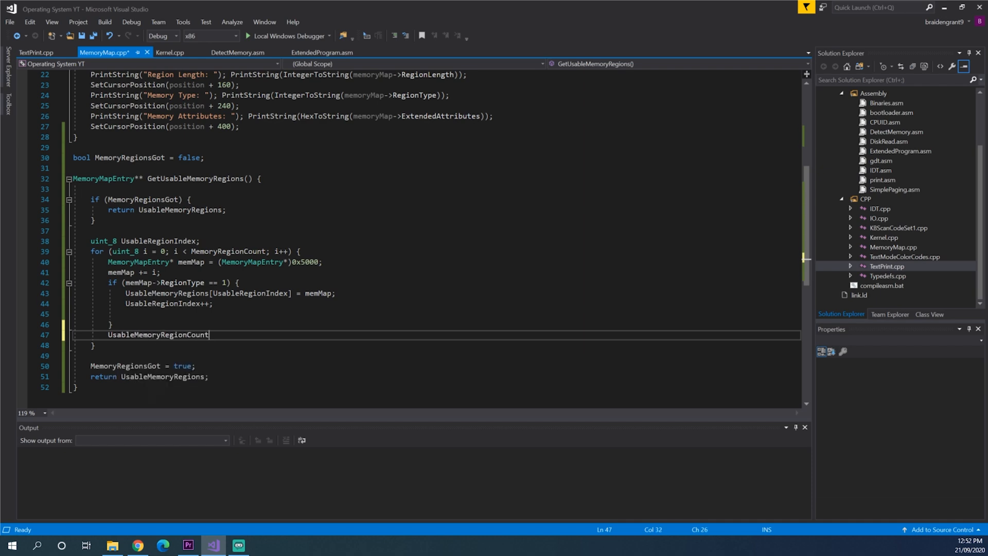
text(= usabe)
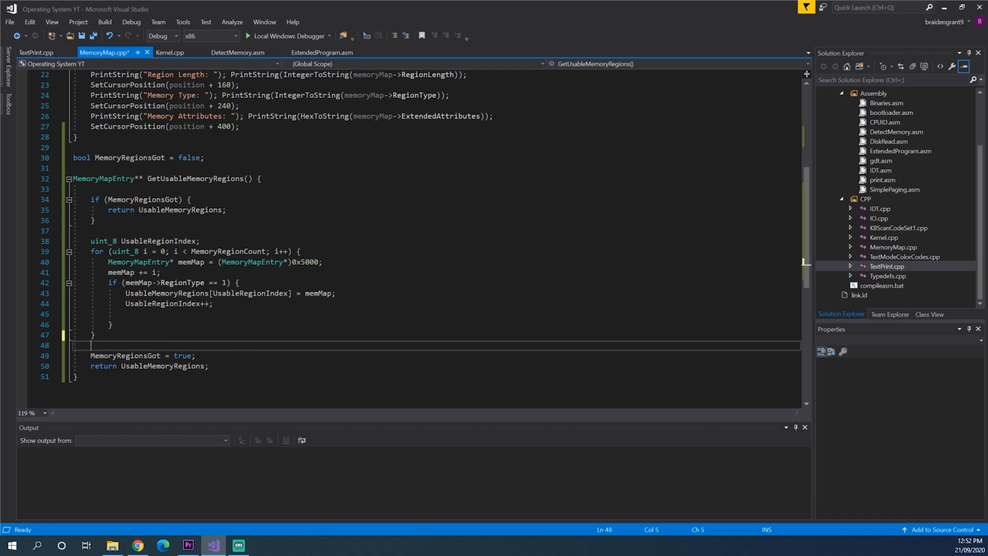
click(170, 52)
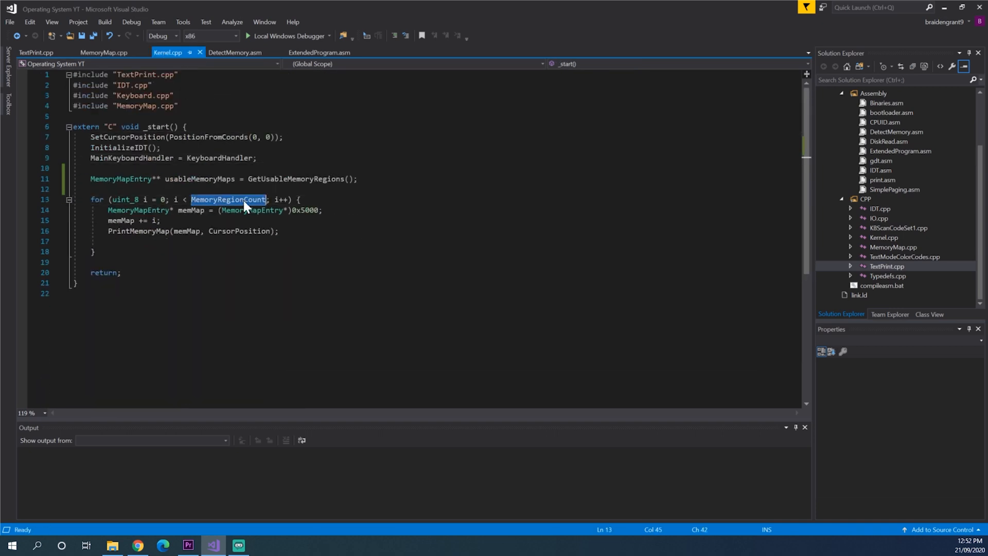
Step: Loop to UsableMemoryRegionCount and set memMap = usableMemoryMaps[i] in Kernel.cpp
text(Usable)
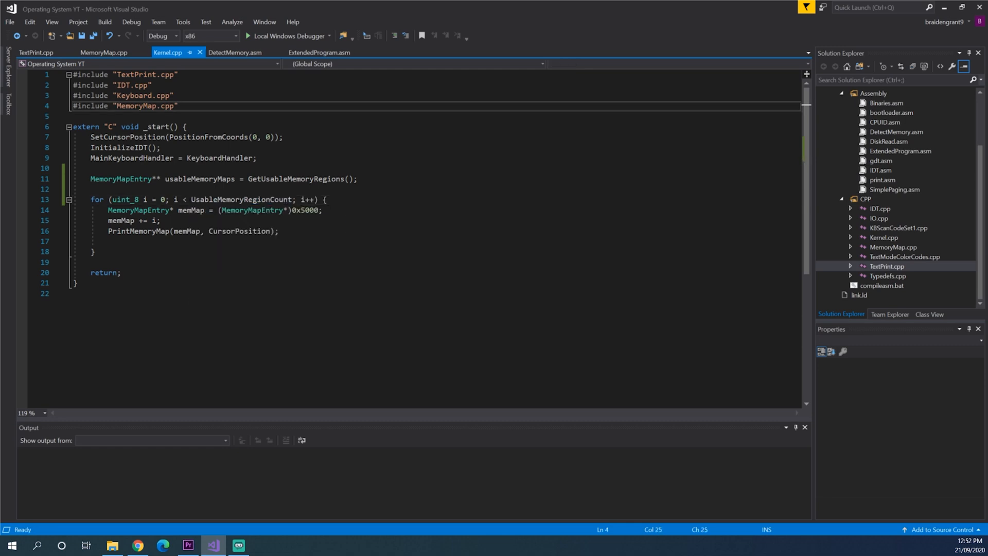
double_click(199, 179)
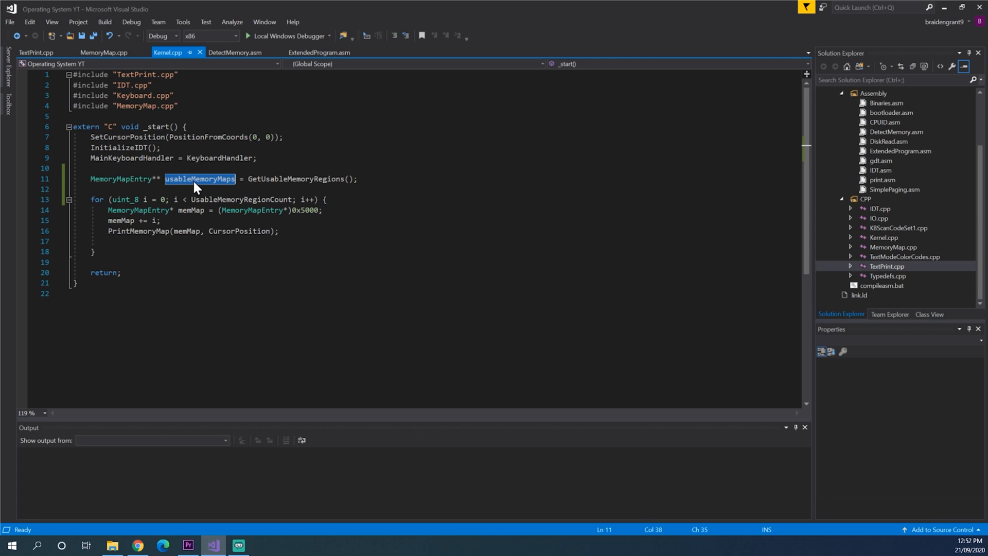
text(usableMemoryMaps)
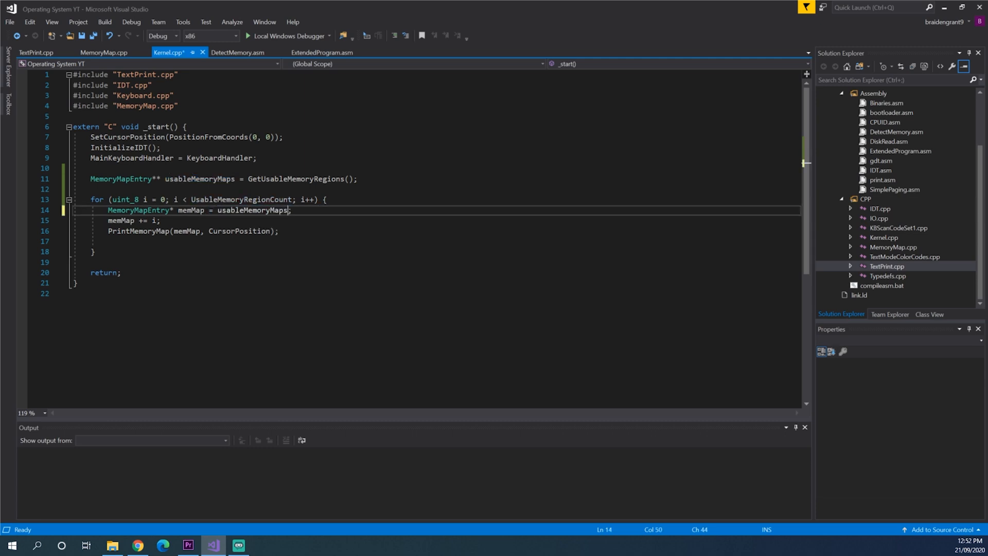
text([i])
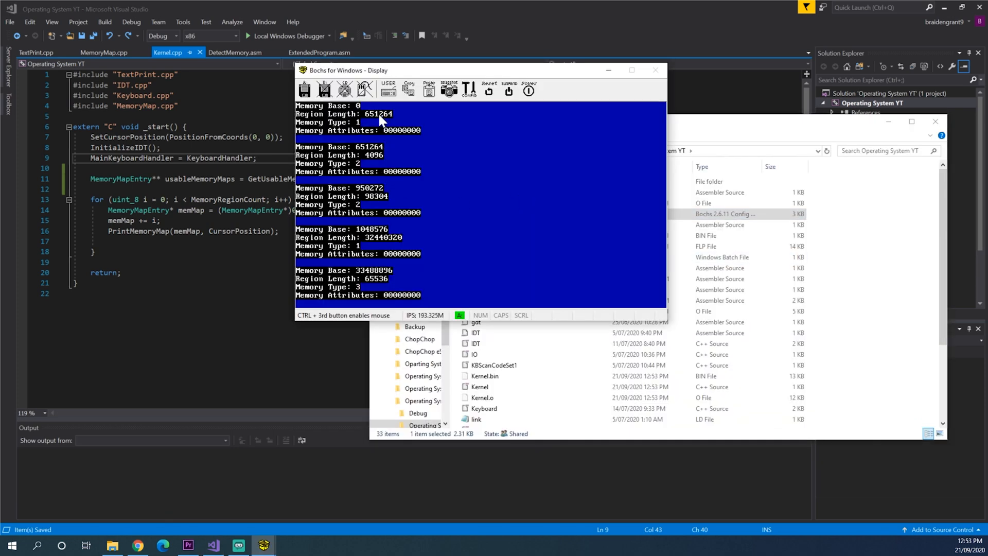
mouse_move(656, 57)
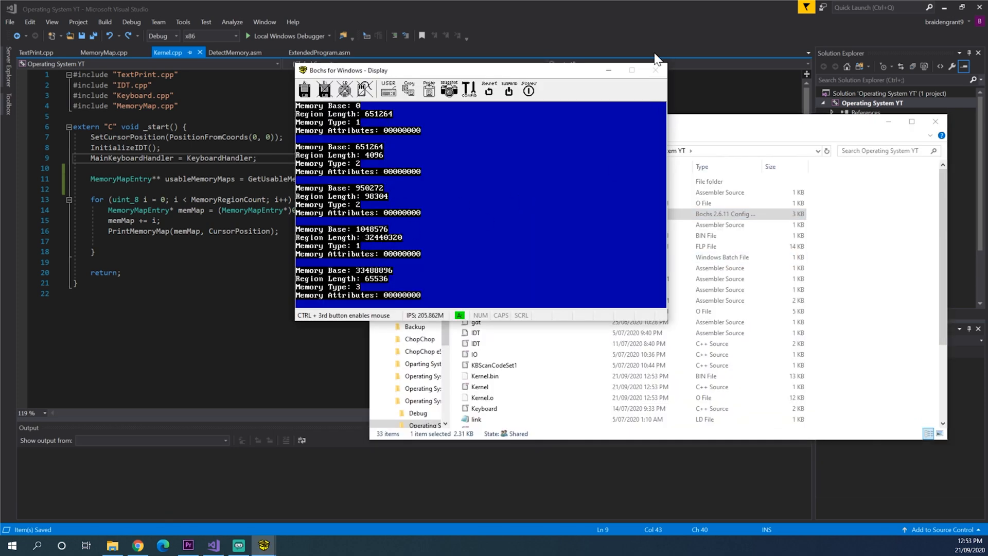
mouse_move(374, 164)
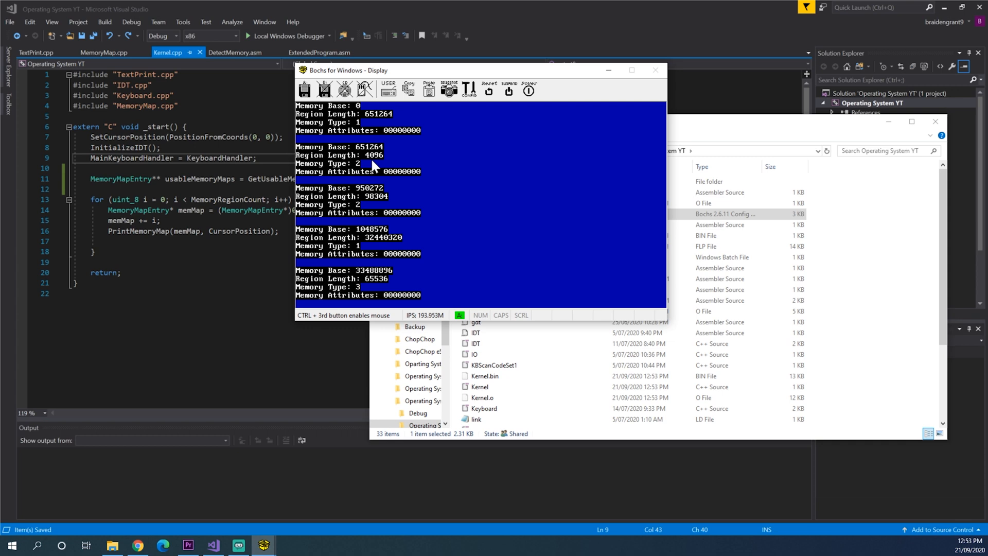